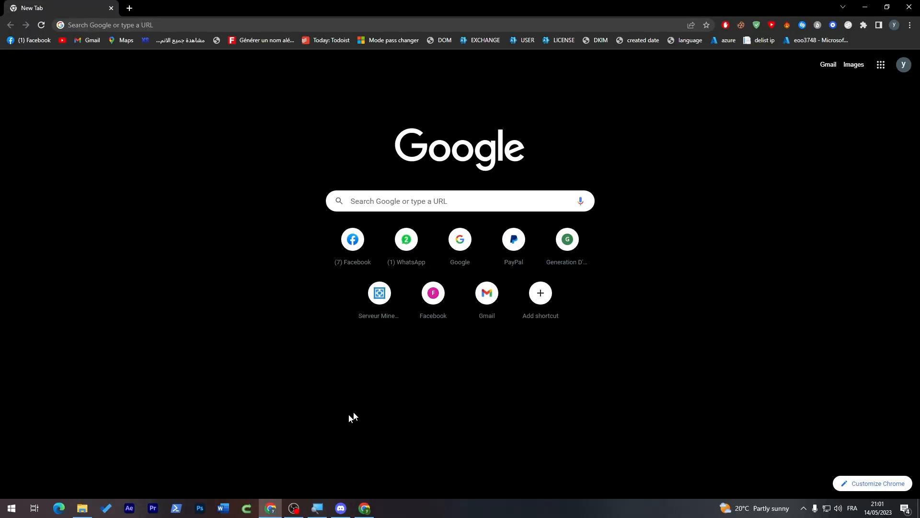
mouse_move(667, 179)
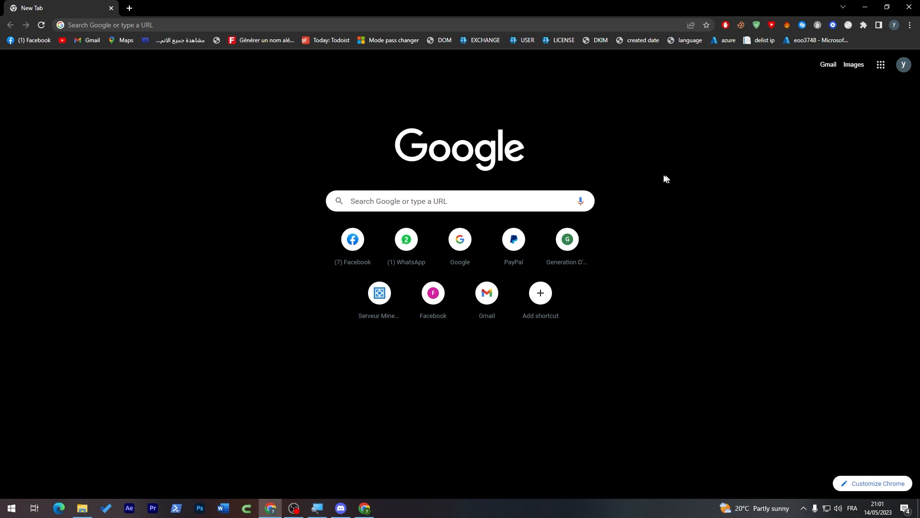
Search 'anz' from the new tab and open the Internet Banking registration form.
text(anz)
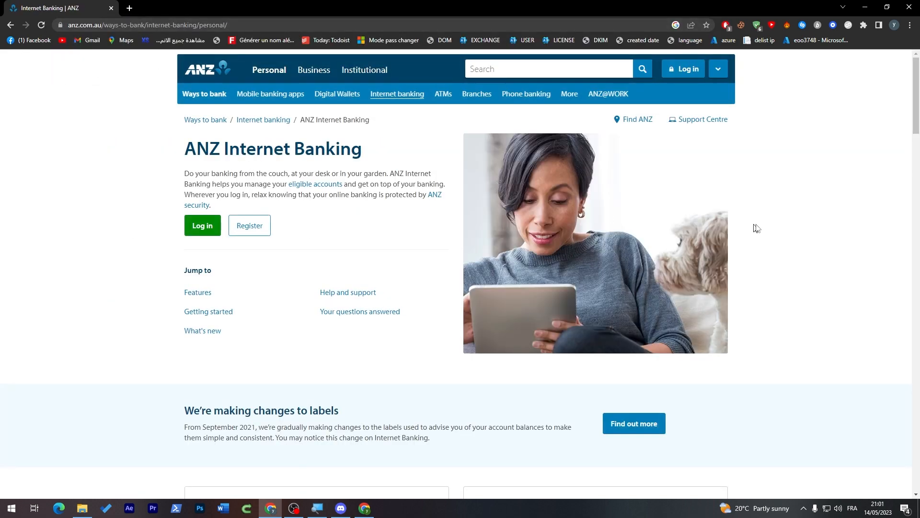
mouse_move(235, 165)
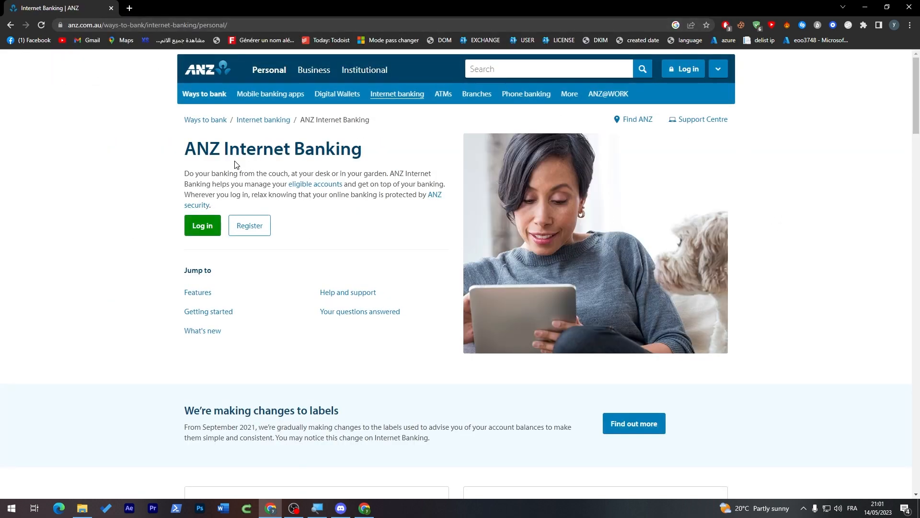
click(248, 225)
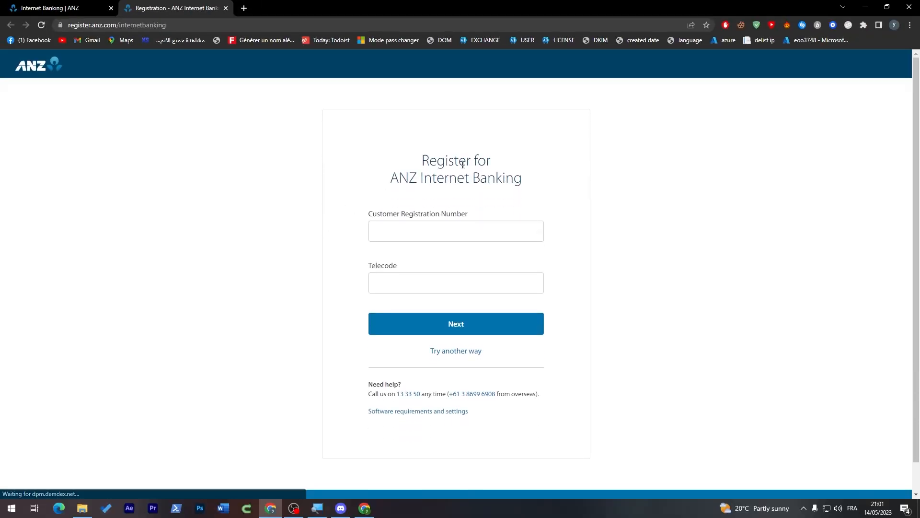
Continue Internet Banking registration by answering 'No, I don't' know my Customer Registration Number.
double_click(439, 178)
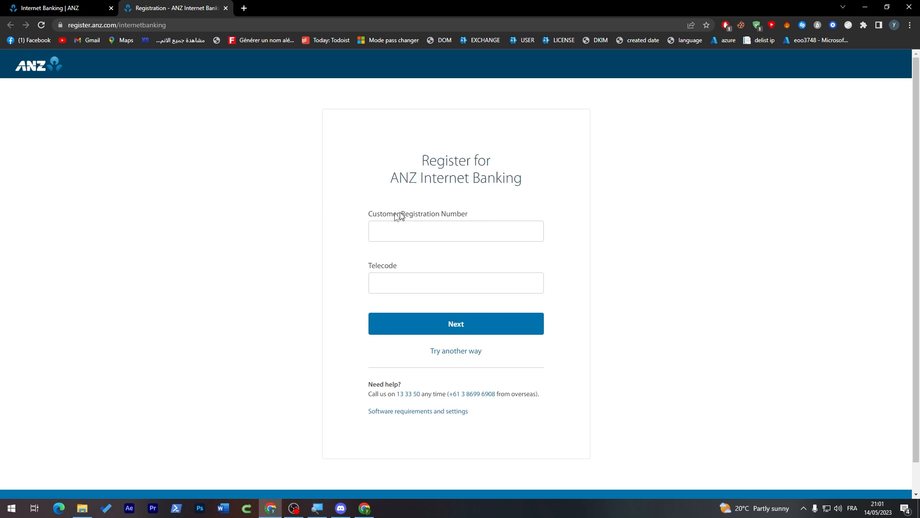
click(455, 231)
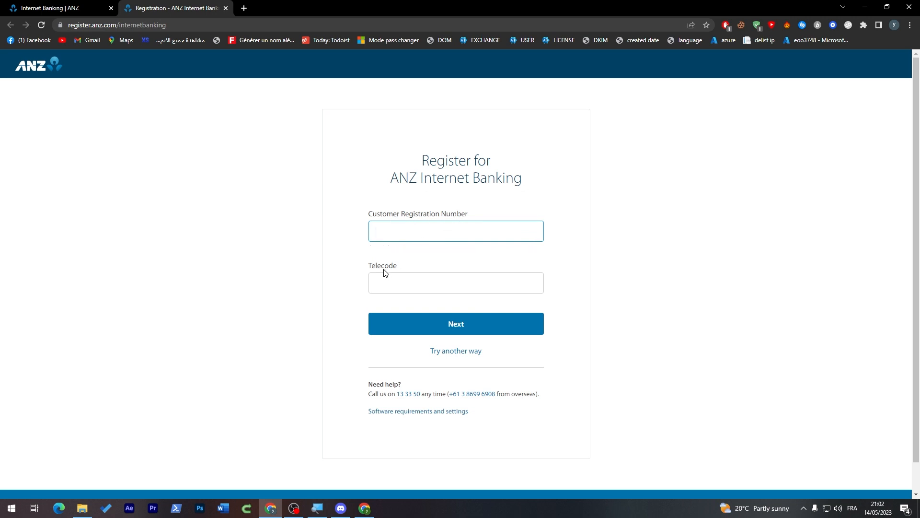
mouse_move(330, 269)
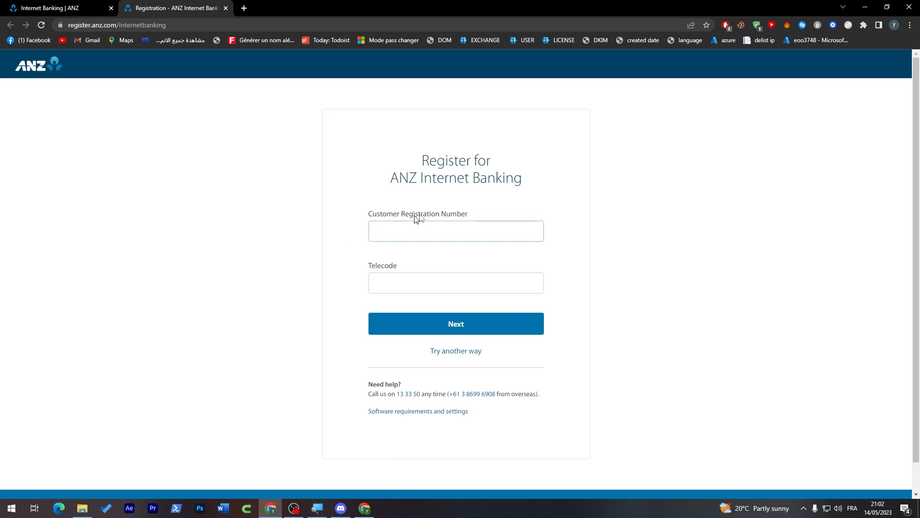
click(455, 351)
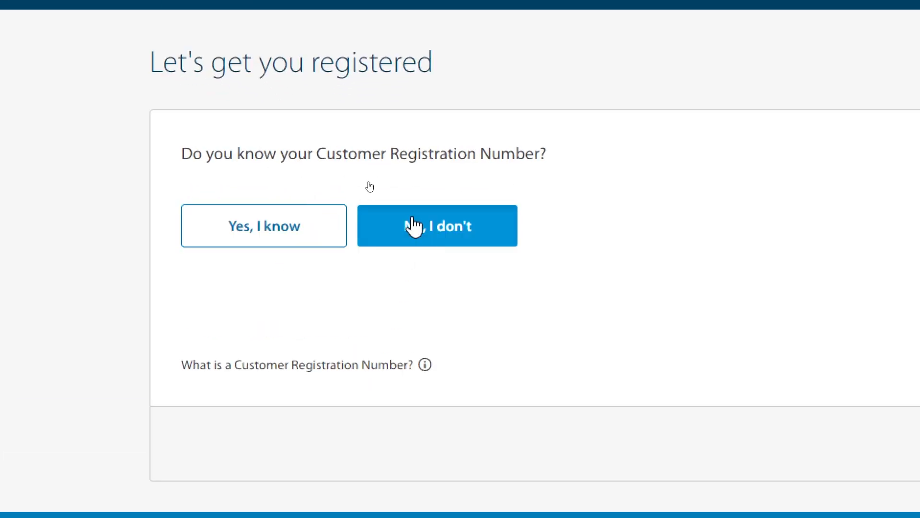
click(437, 225)
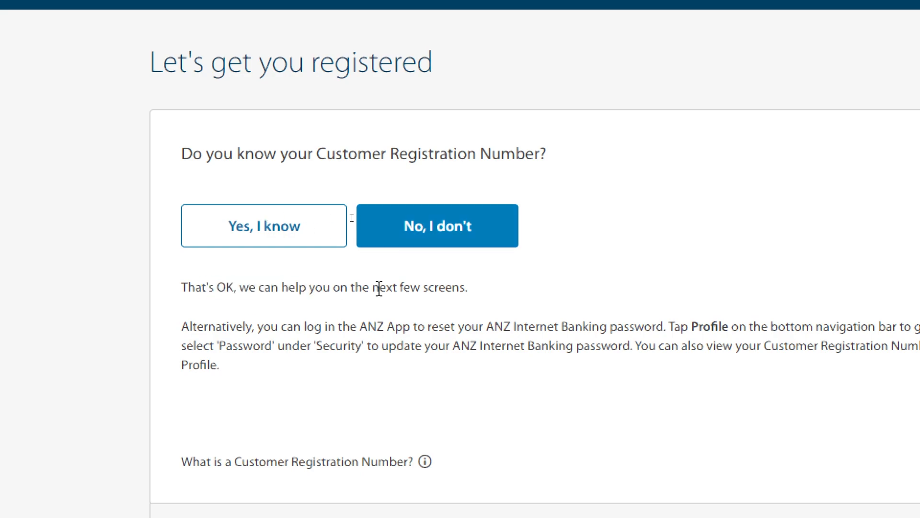
click(437, 225)
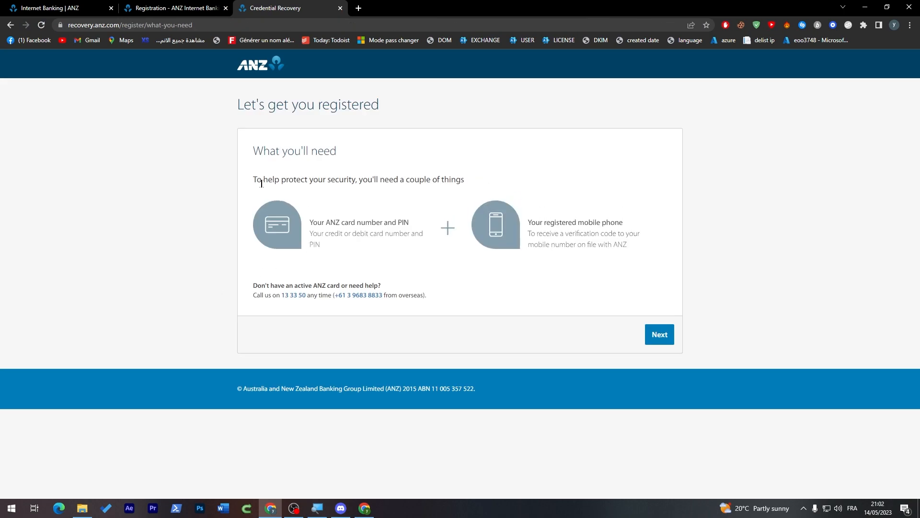
mouse_move(439, 191)
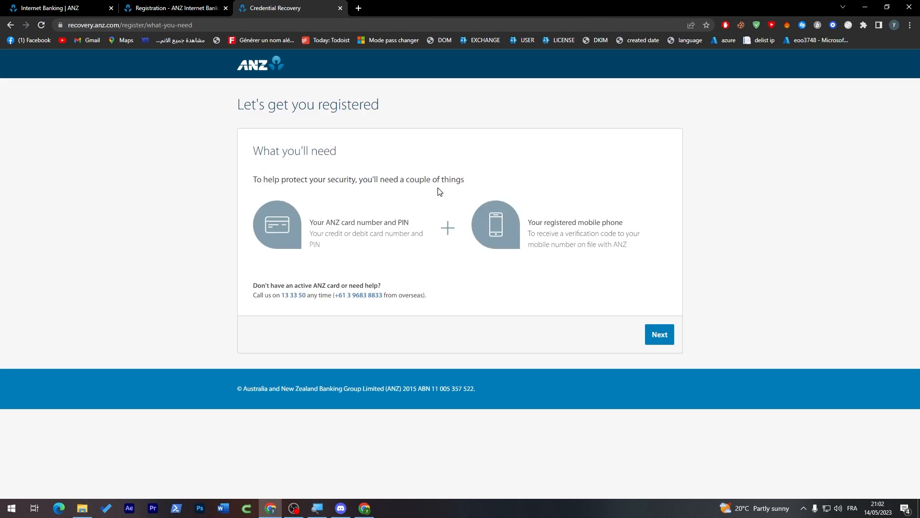
mouse_move(328, 219)
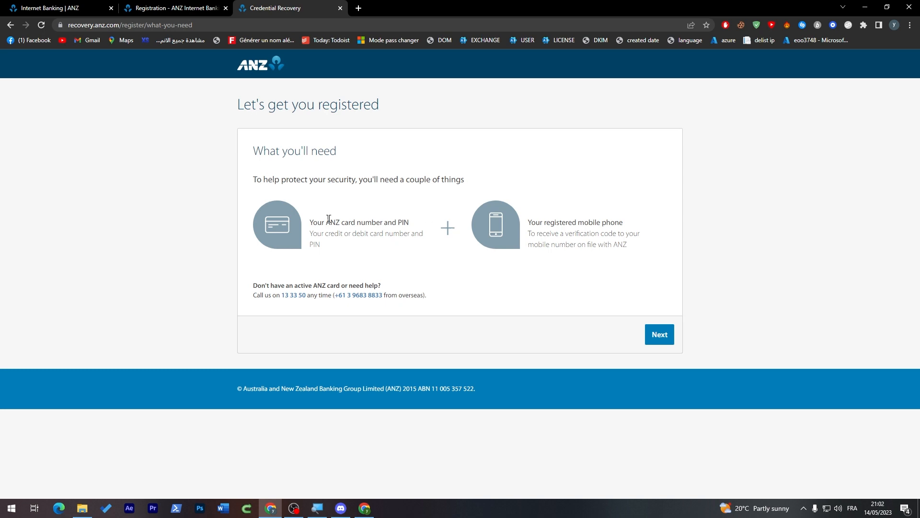
mouse_move(526, 233)
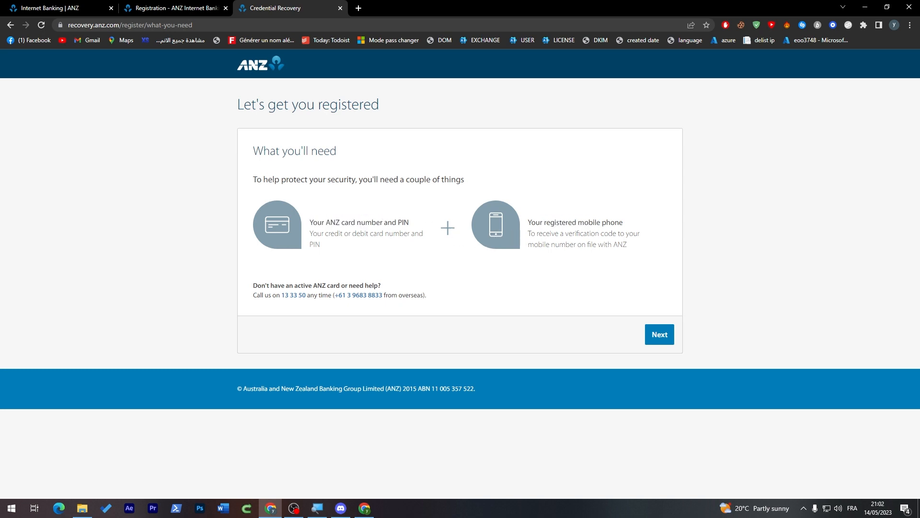
Reach the card number and PIN step, then close the Credential Recovery tab.
click(658, 334)
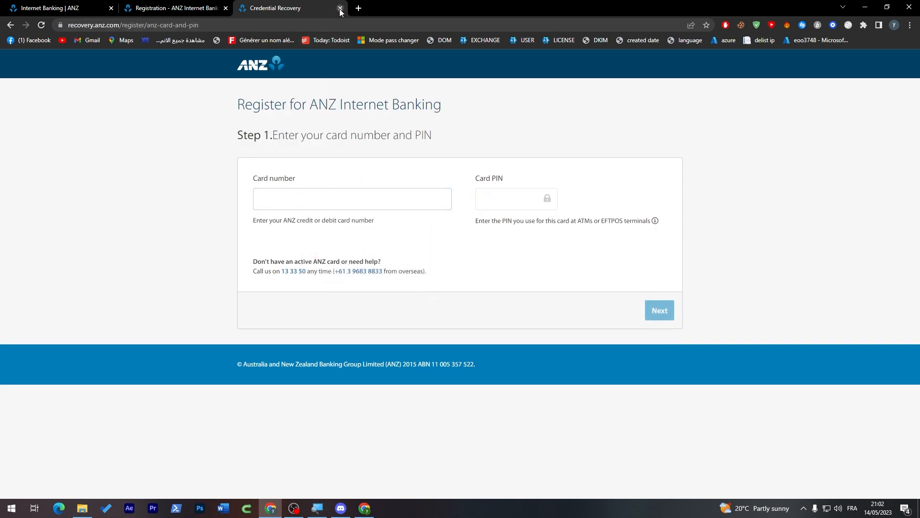
click(340, 8)
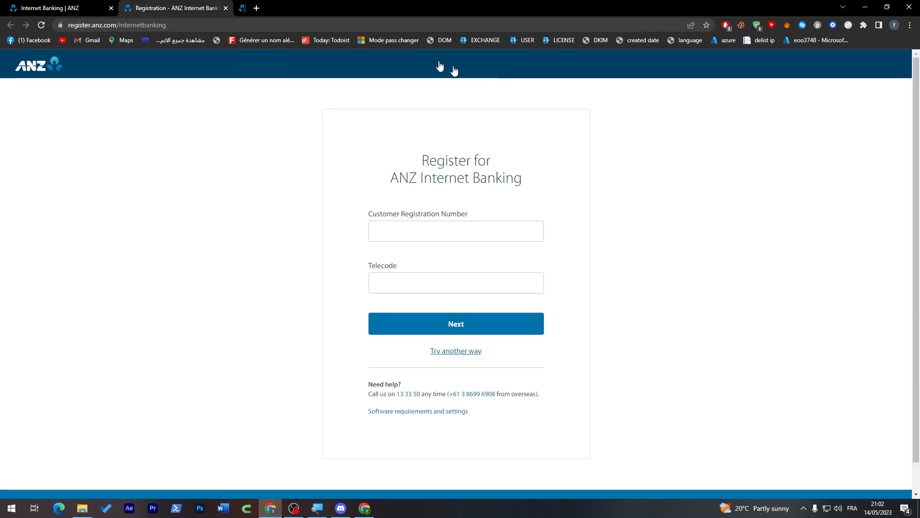
Close the registration tab, scroll the Internet Banking page, and reopen then close Register now.
click(226, 8)
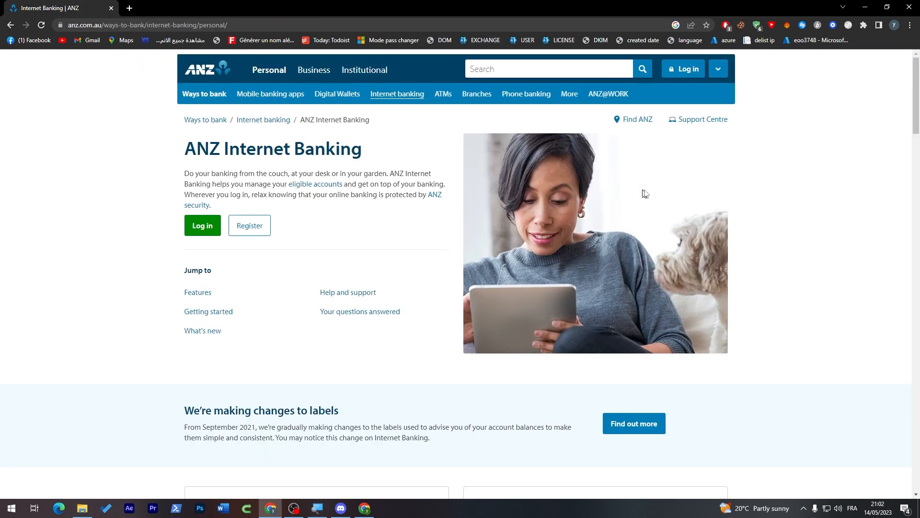
mouse_move(771, 195)
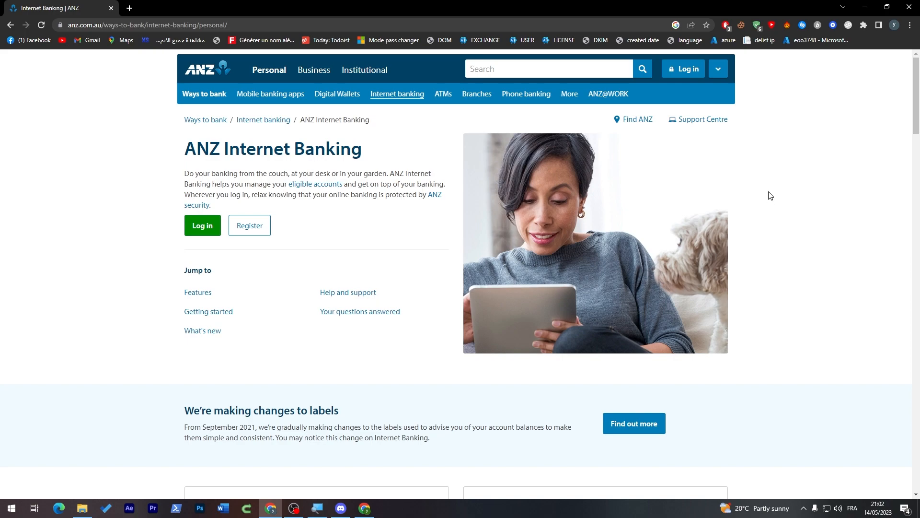
mouse_move(815, 161)
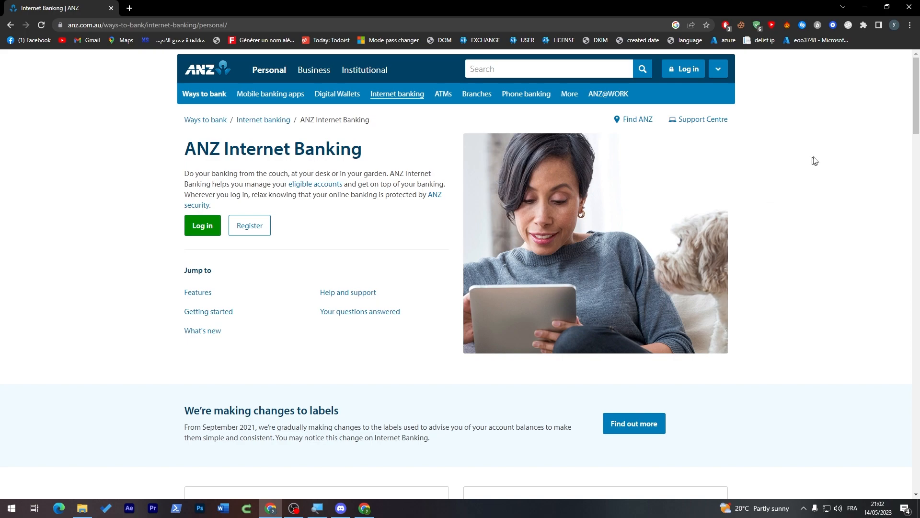
scroll(down, 3)
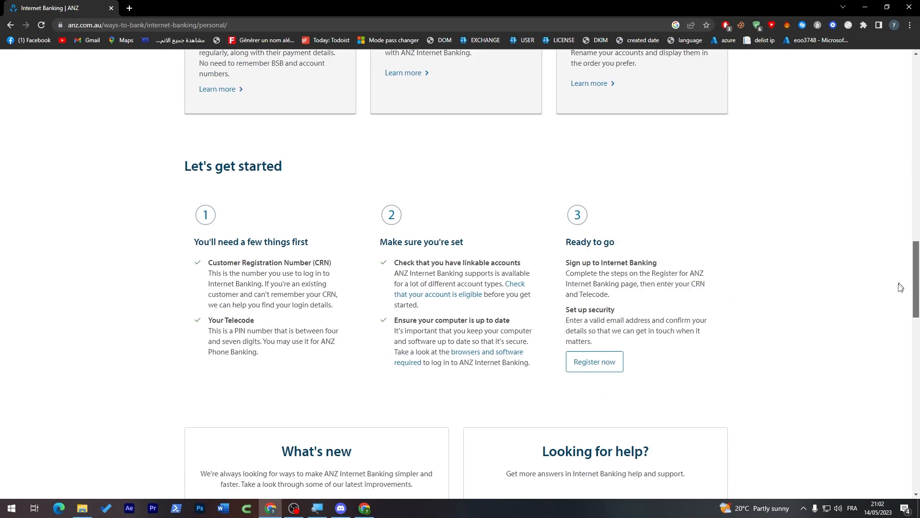
scroll(down, 3)
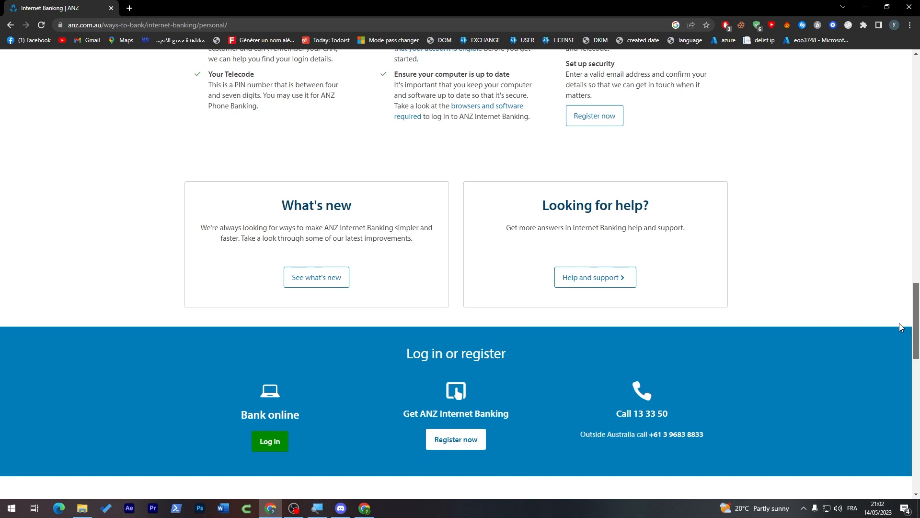
click(455, 439)
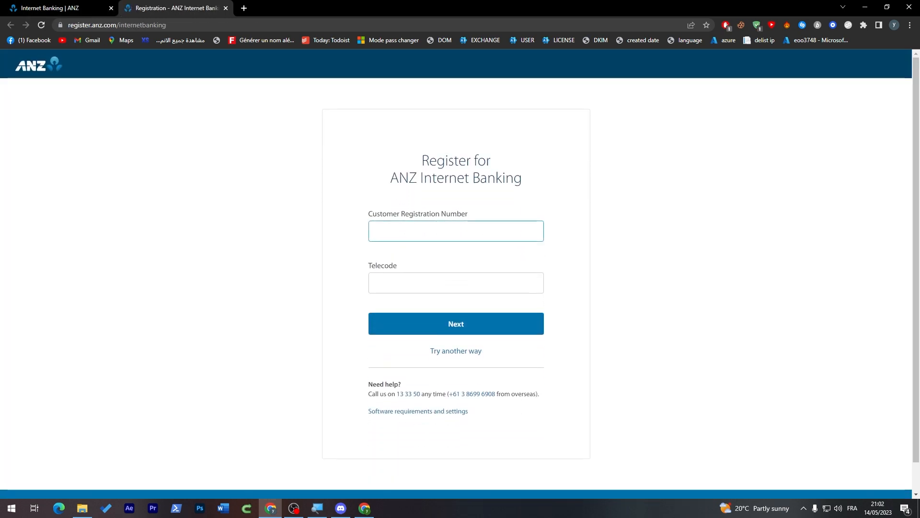
click(412, 437)
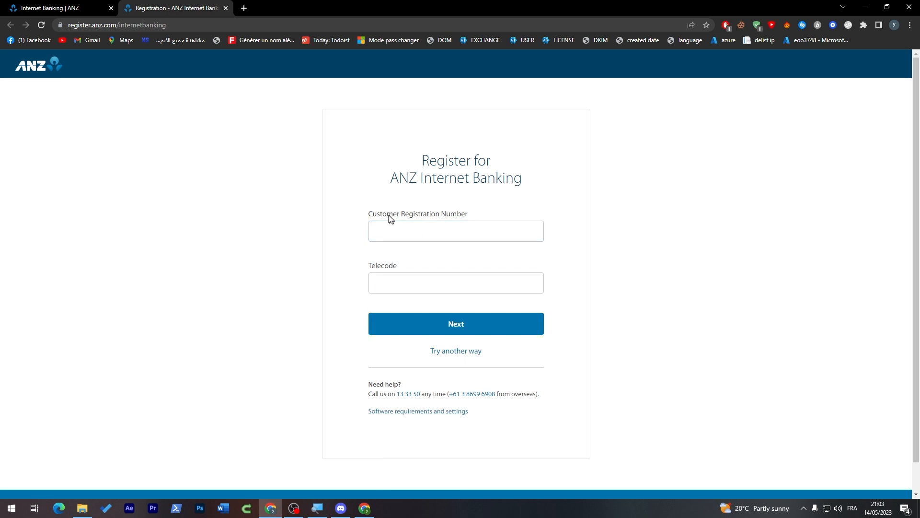
mouse_move(434, 207)
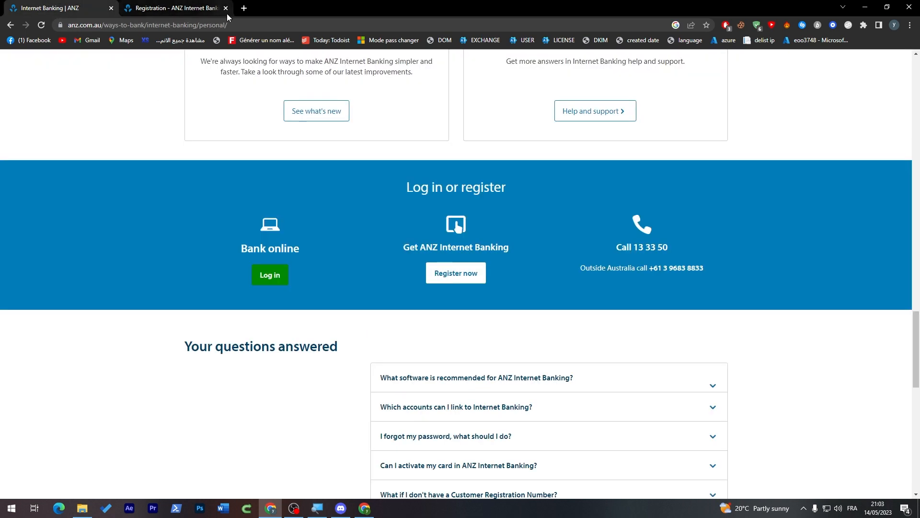
click(225, 8)
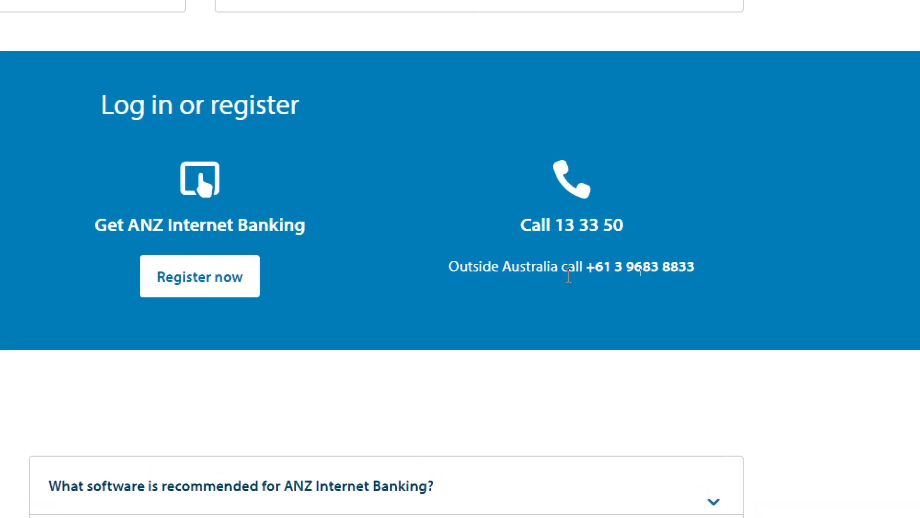
mouse_move(792, 231)
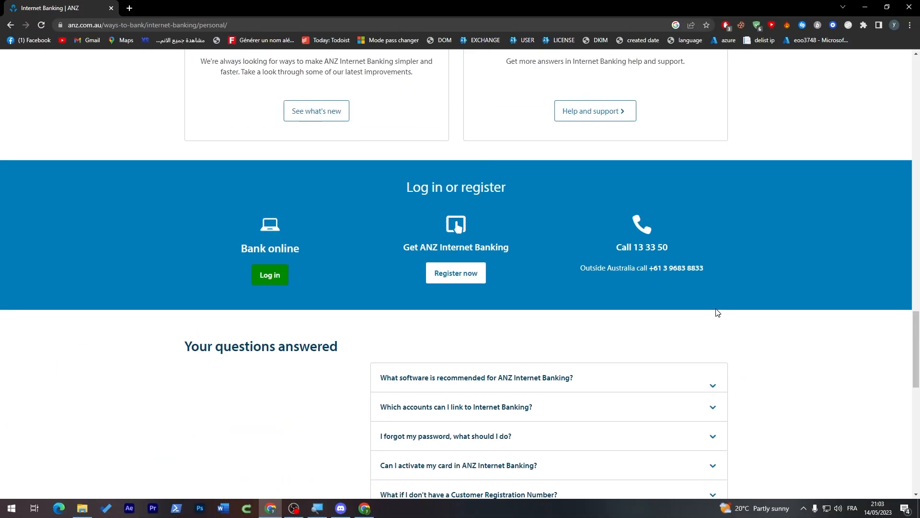
Return to the page top and open the Find ANZ locations page.
scroll(up, 3)
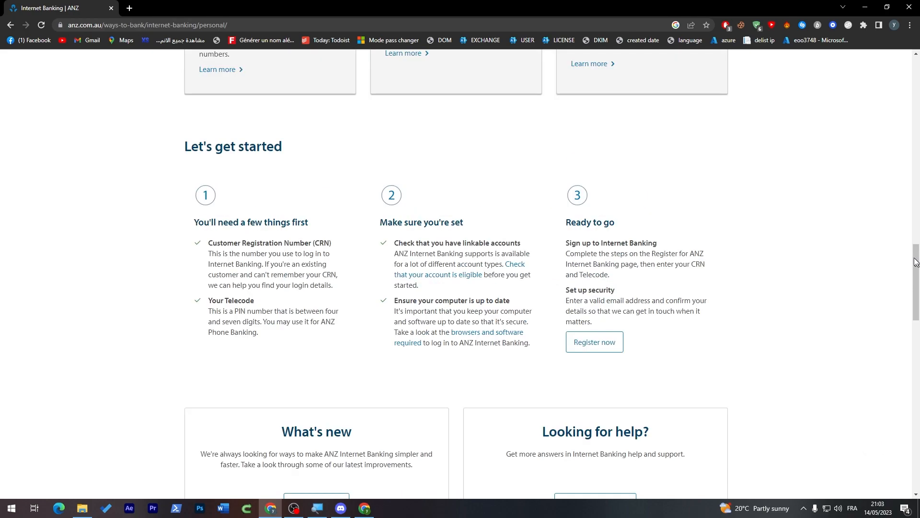
scroll(up, 3)
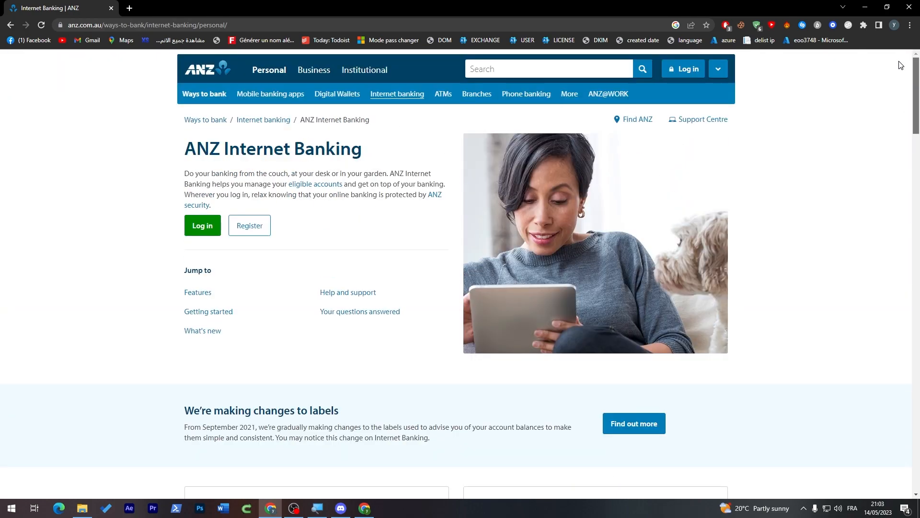
mouse_move(805, 104)
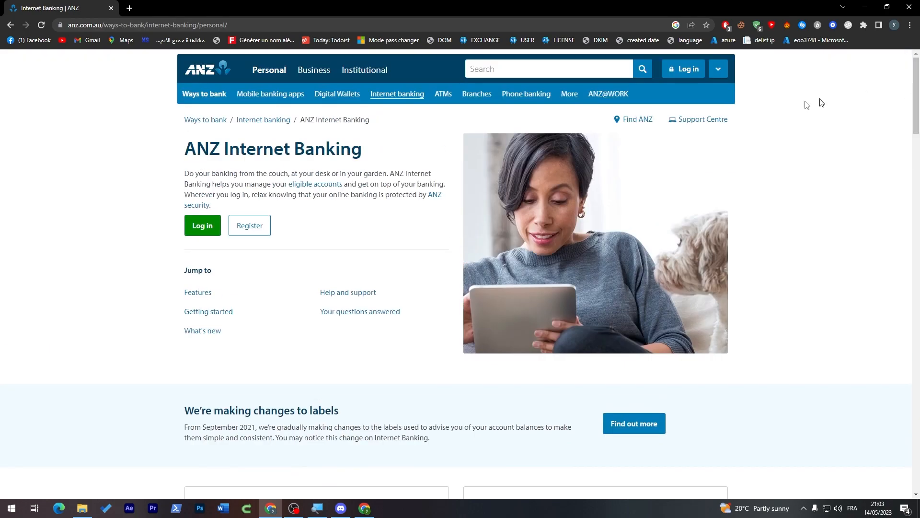
click(632, 120)
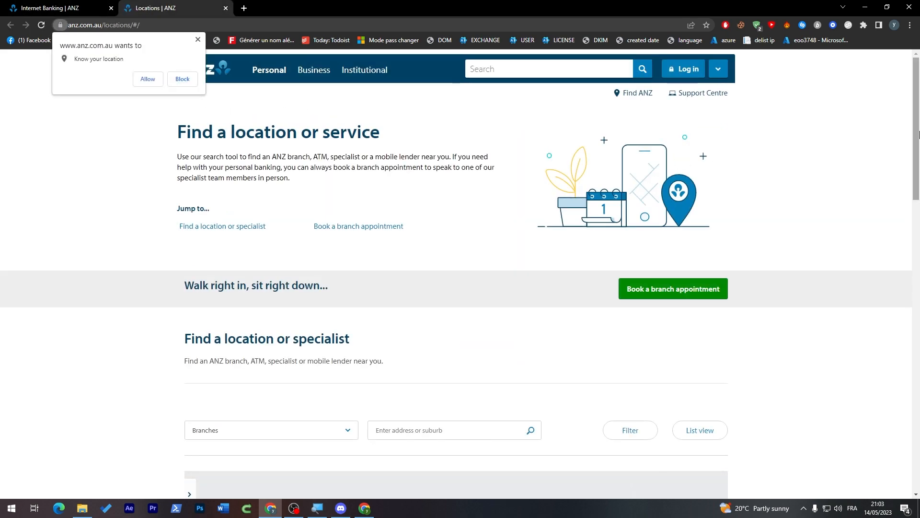
Show the branch finder results in list view and start booking a branch appointment.
scroll(down, 3)
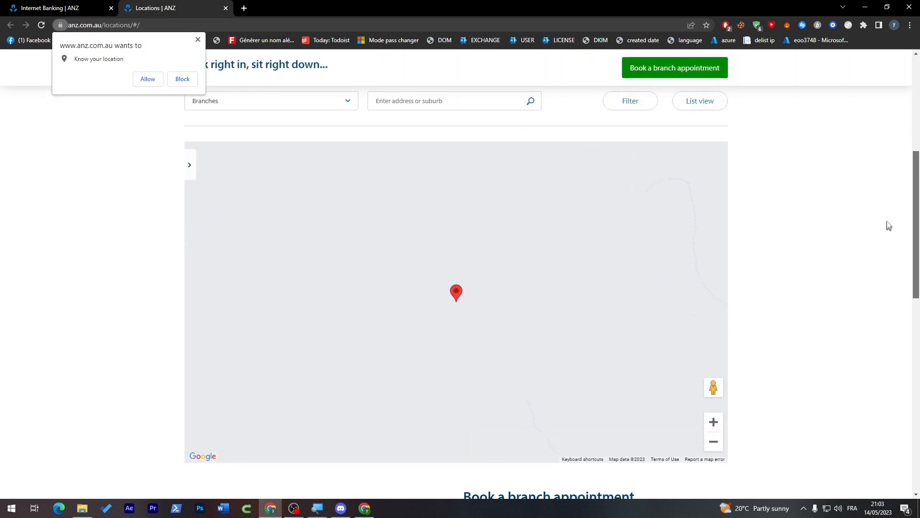
click(270, 101)
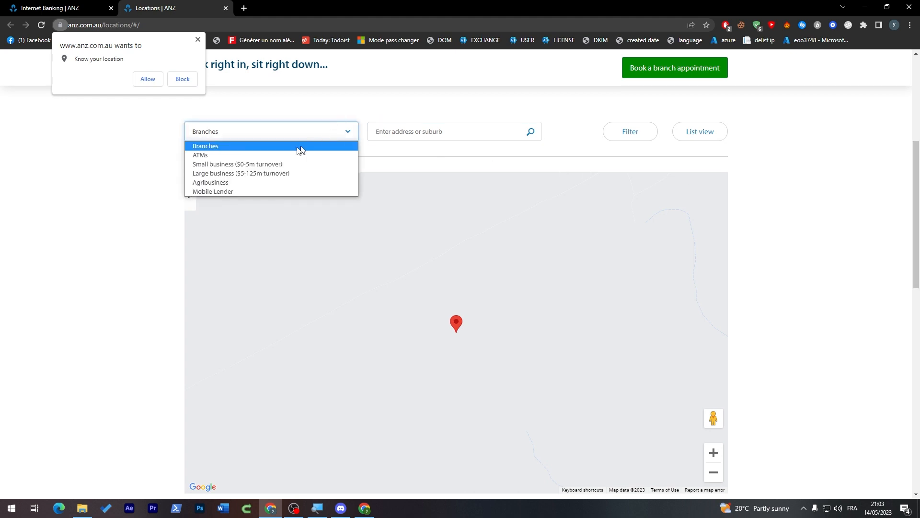
mouse_move(212, 191)
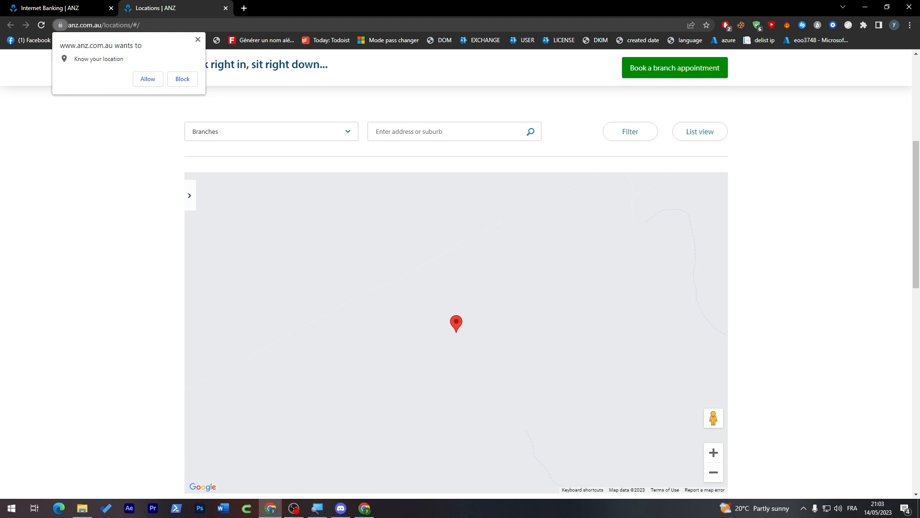
mouse_move(691, 138)
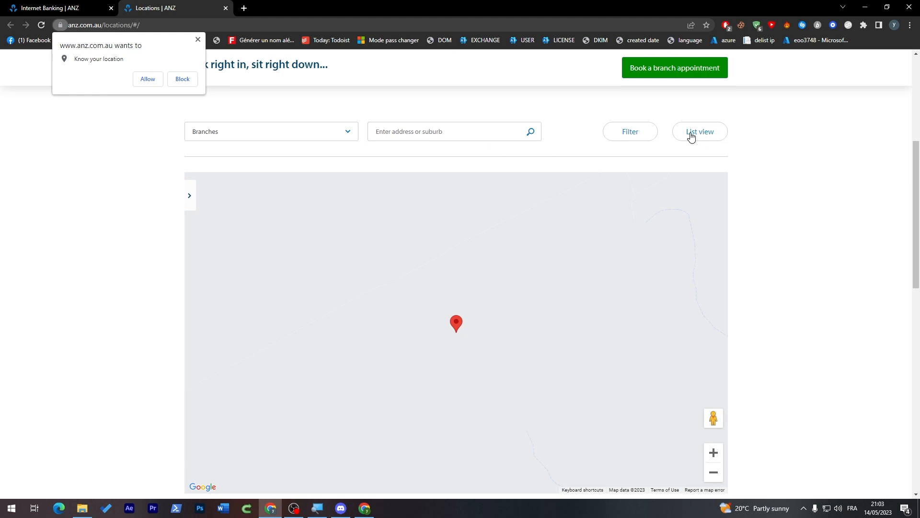
click(699, 131)
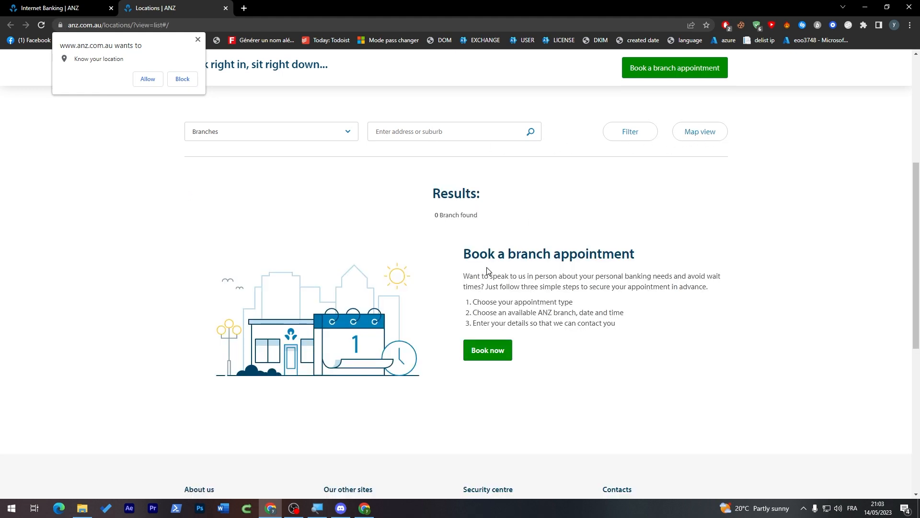
click(486, 350)
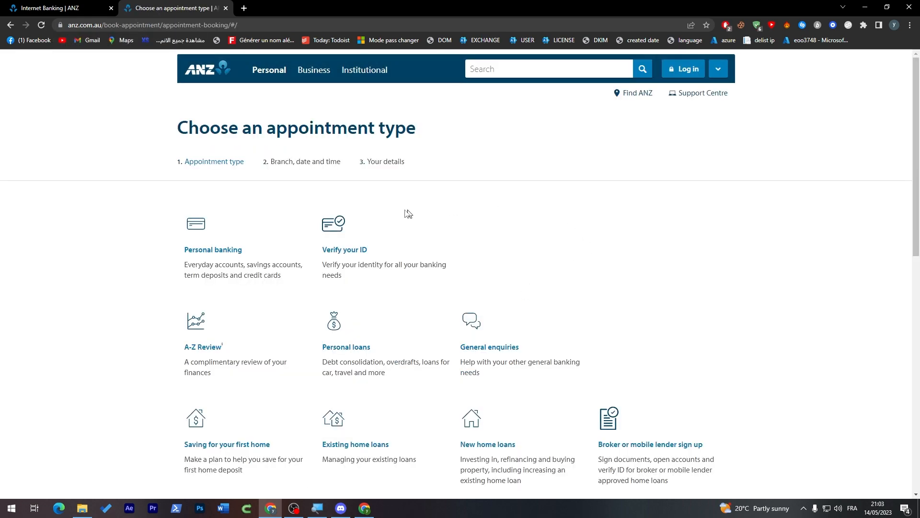
Return to the appointment booking page and scroll through all appointment type options.
click(633, 93)
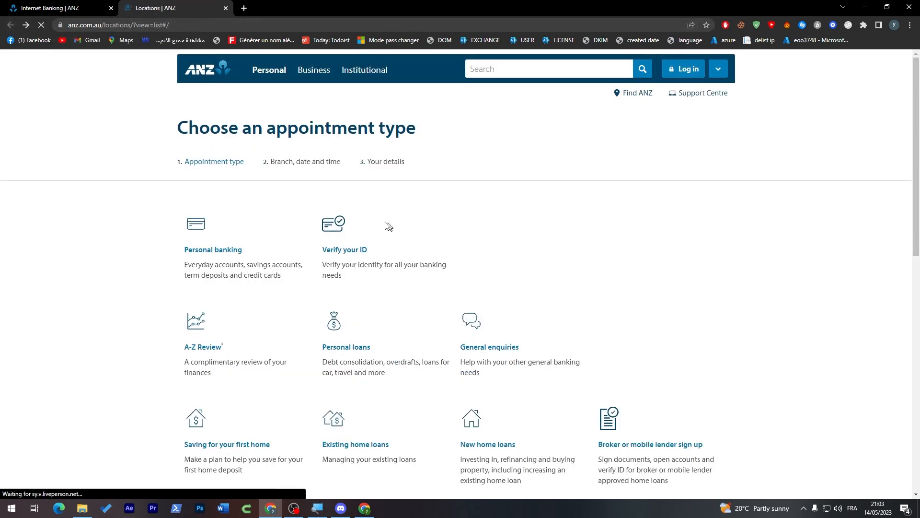
click(489, 347)
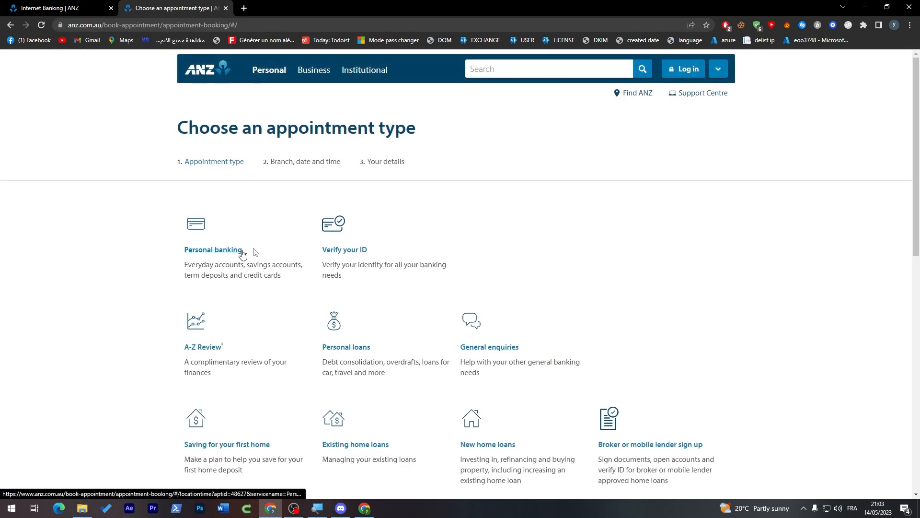
mouse_move(229, 179)
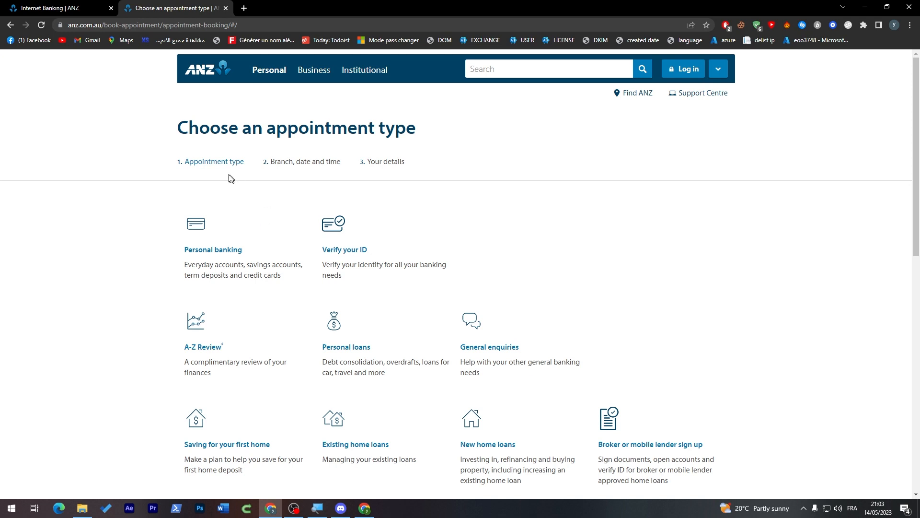
scroll(down, 3)
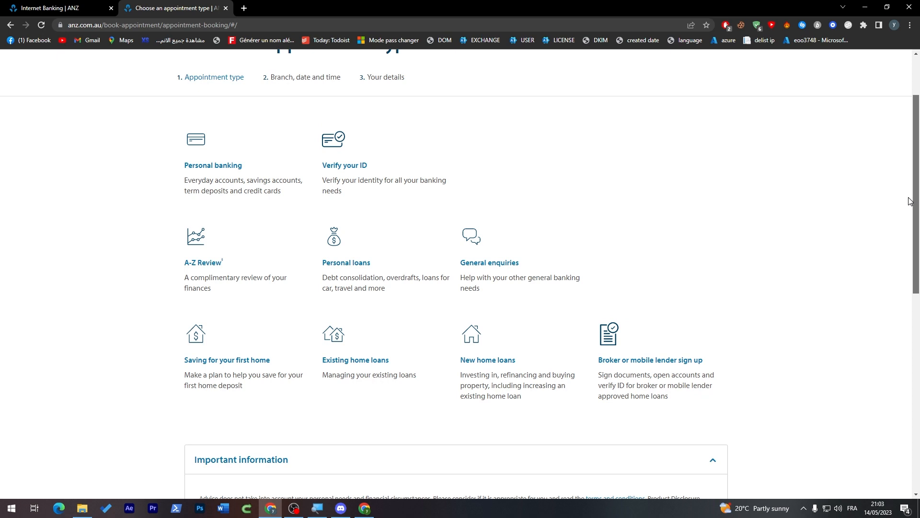
mouse_move(219, 177)
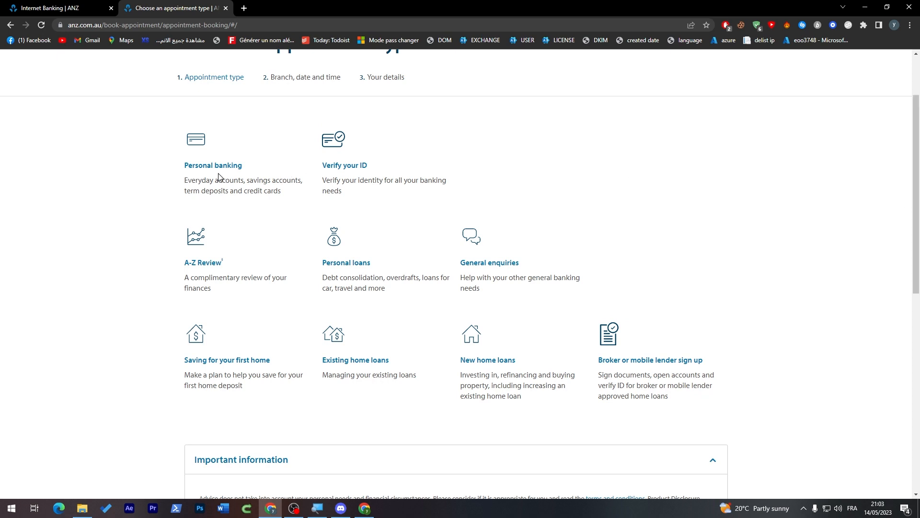
mouse_move(345, 262)
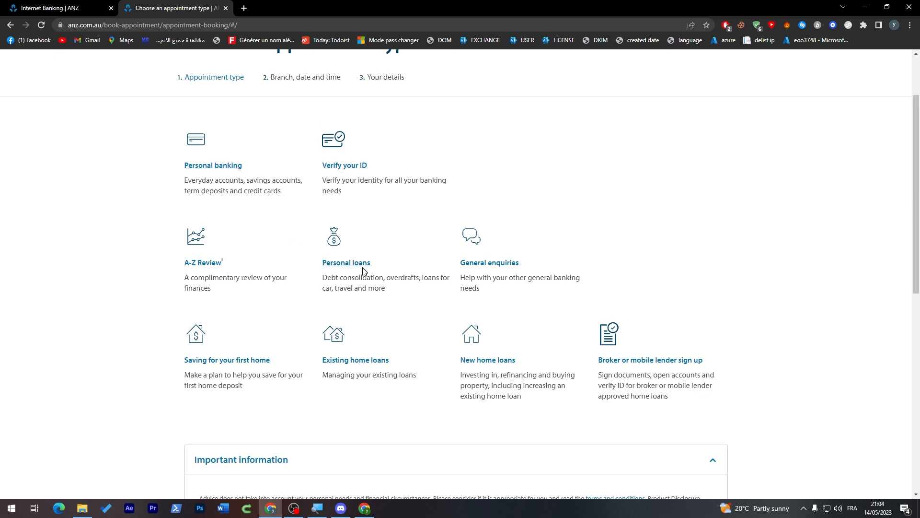
scroll(down, 3)
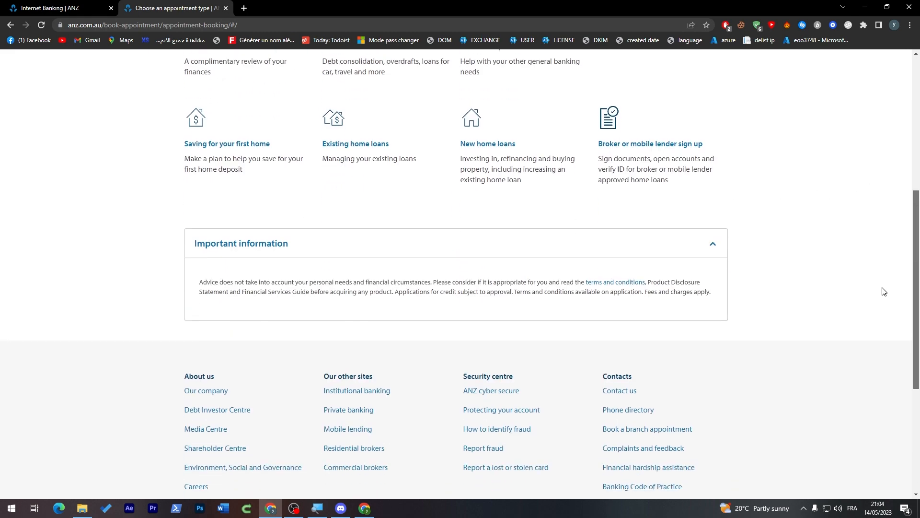
Choose Personal banking and zoom the branch map out to central Australia.
scroll(up, 3)
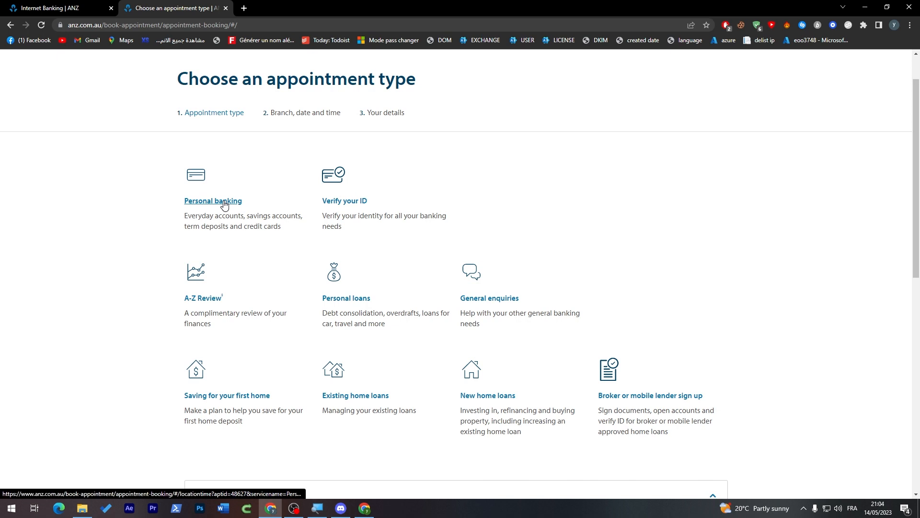
click(212, 200)
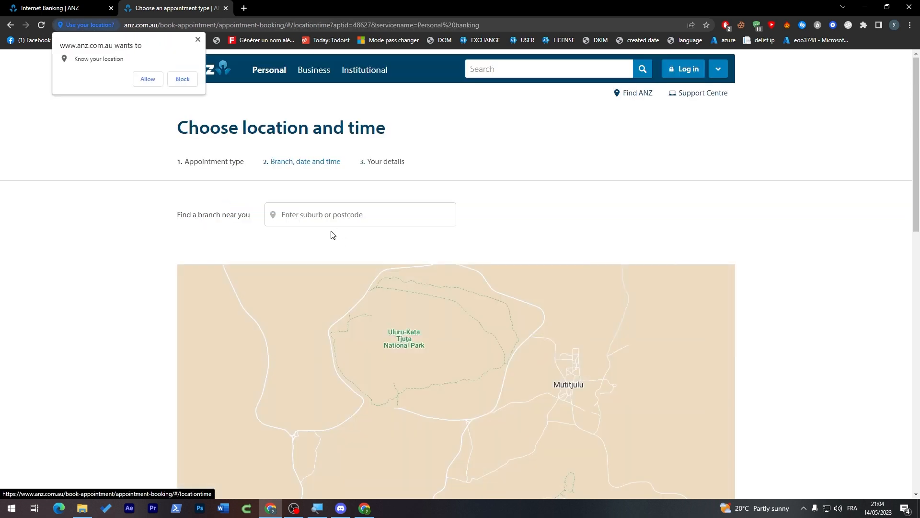
scroll(down, 3)
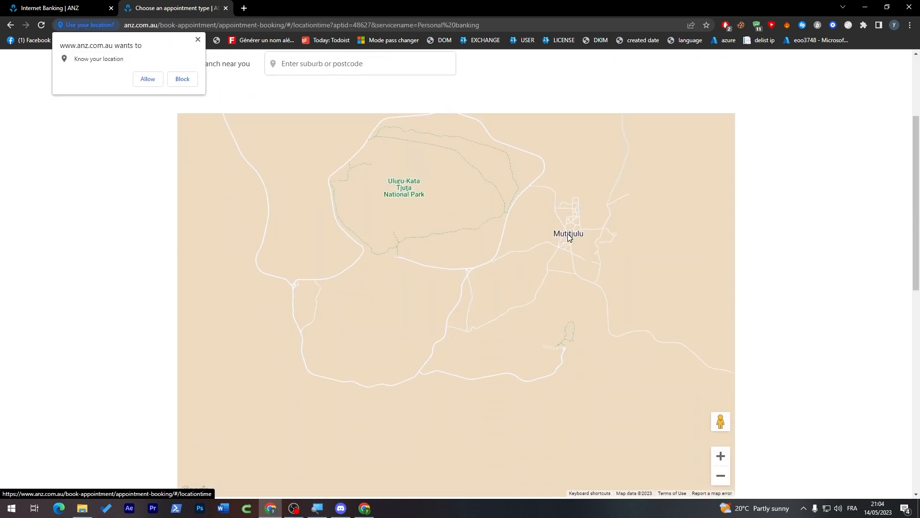
click(404, 188)
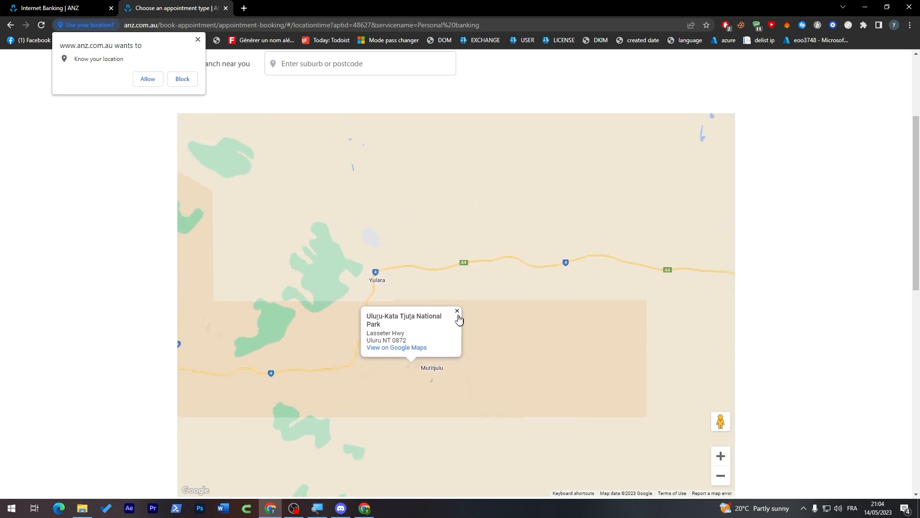
click(719, 475)
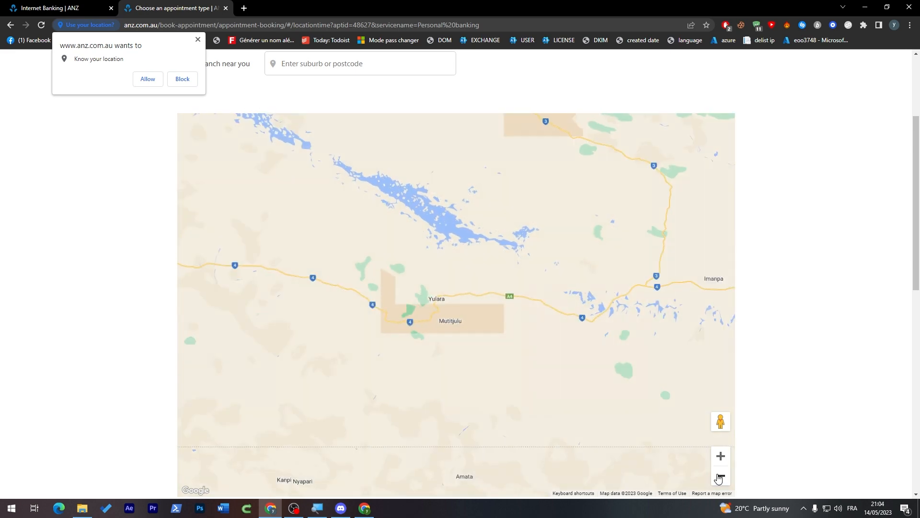
click(720, 475)
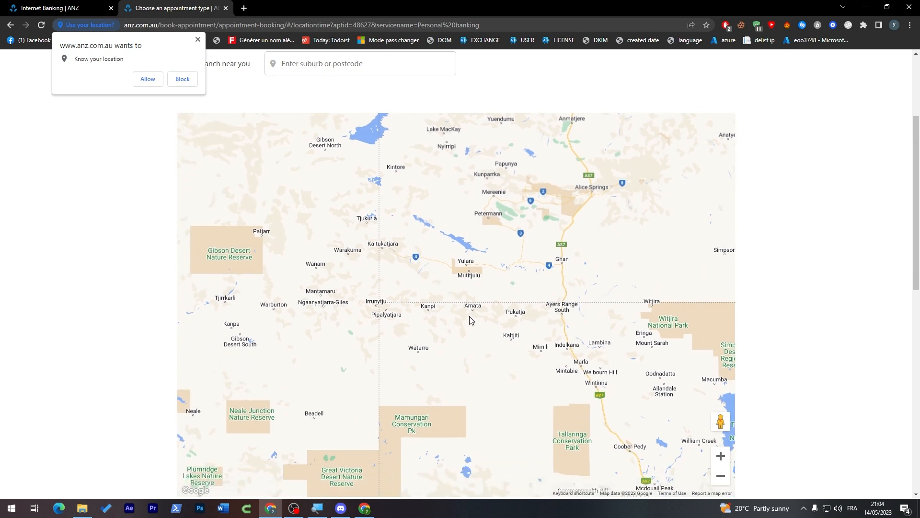
mouse_move(492, 312)
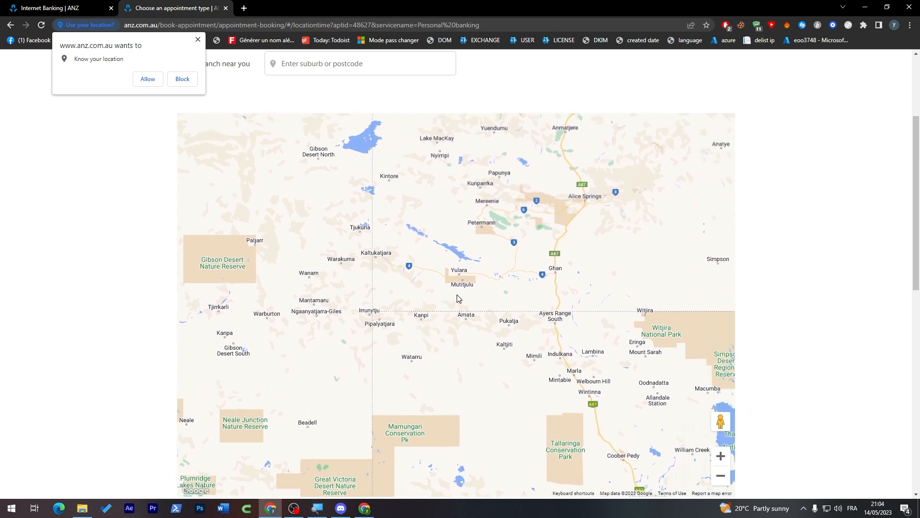
mouse_move(402, 214)
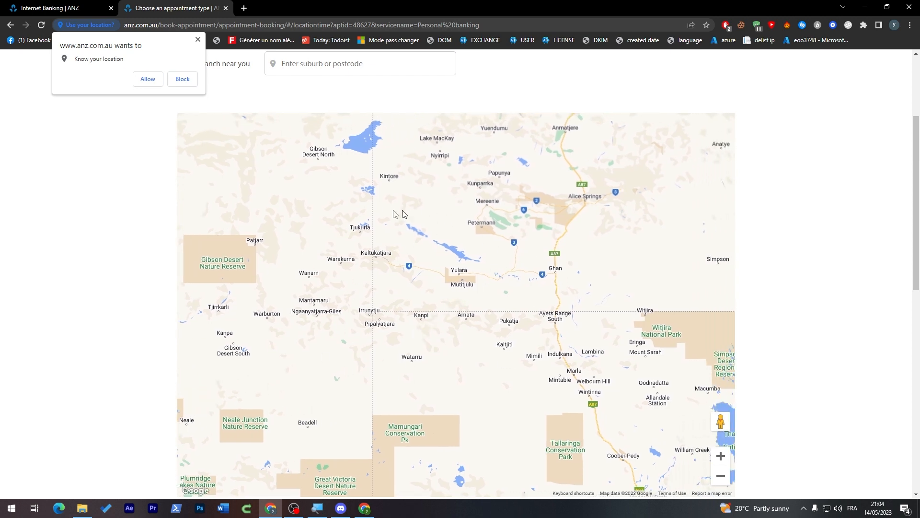
scroll(up, 3)
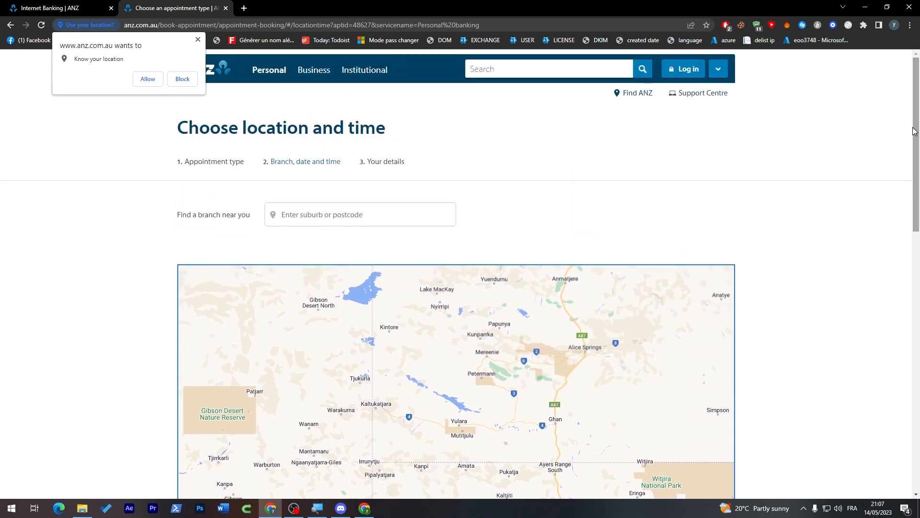
Go to the Personal home page, open Support Centre, and scroll to Online banking help.
click(183, 80)
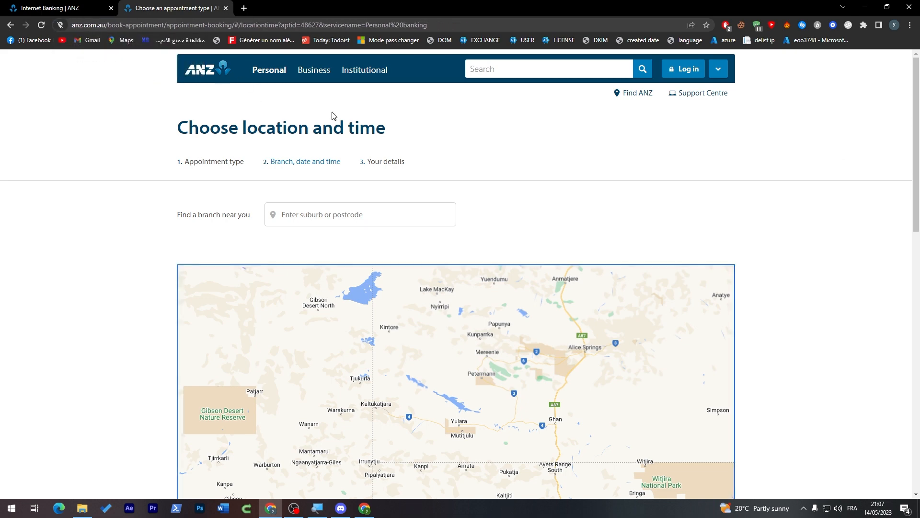
mouse_move(199, 70)
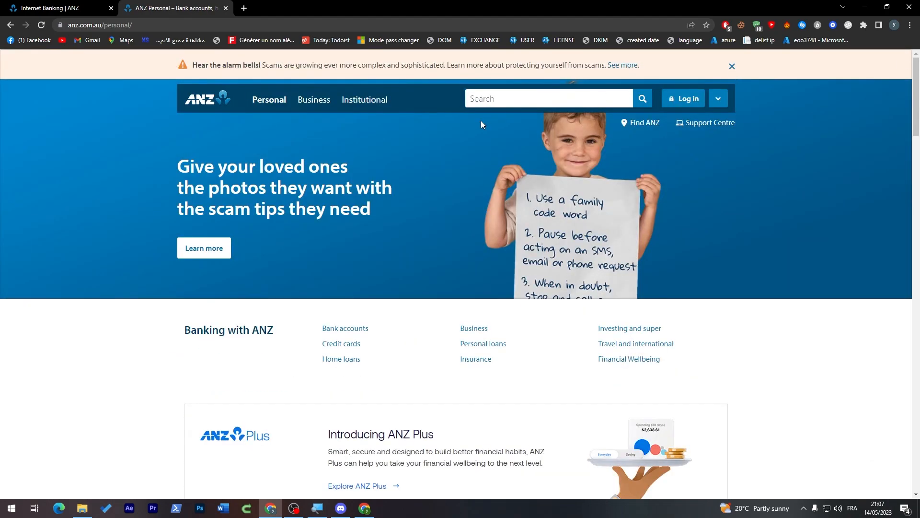
mouse_move(710, 122)
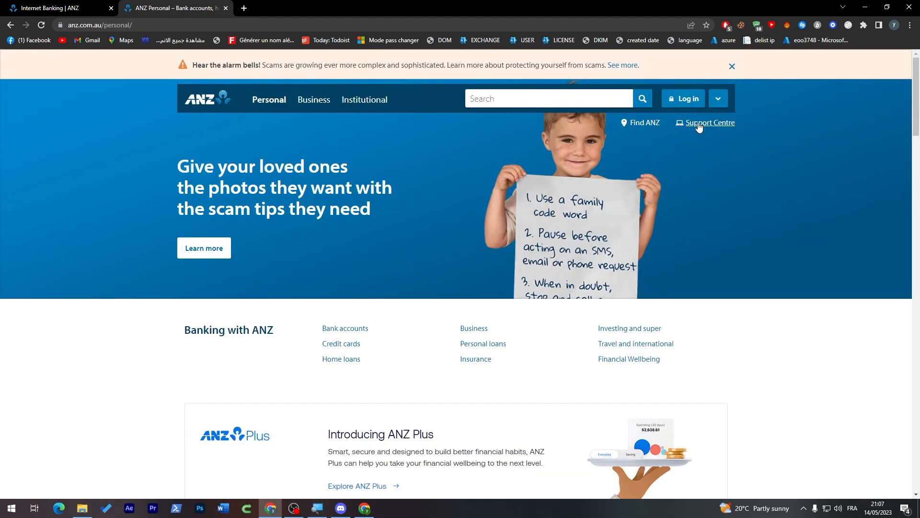
click(710, 123)
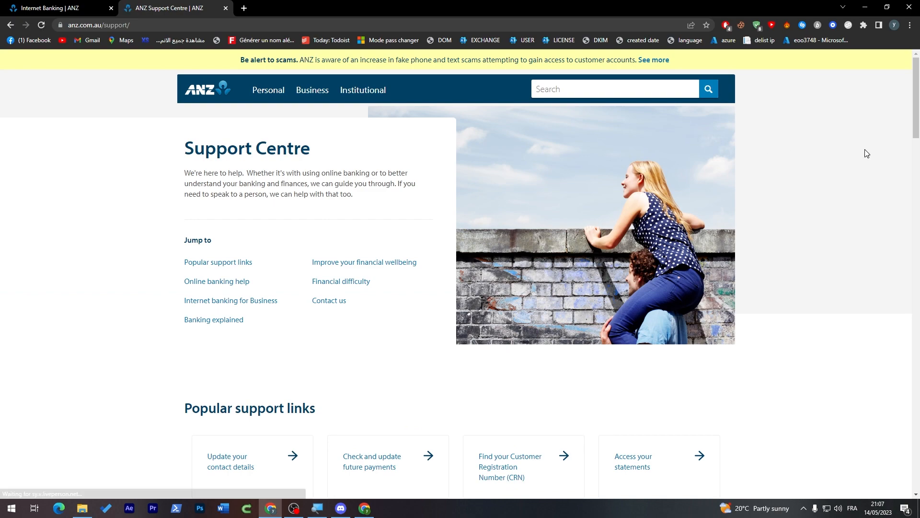
scroll(down, 3)
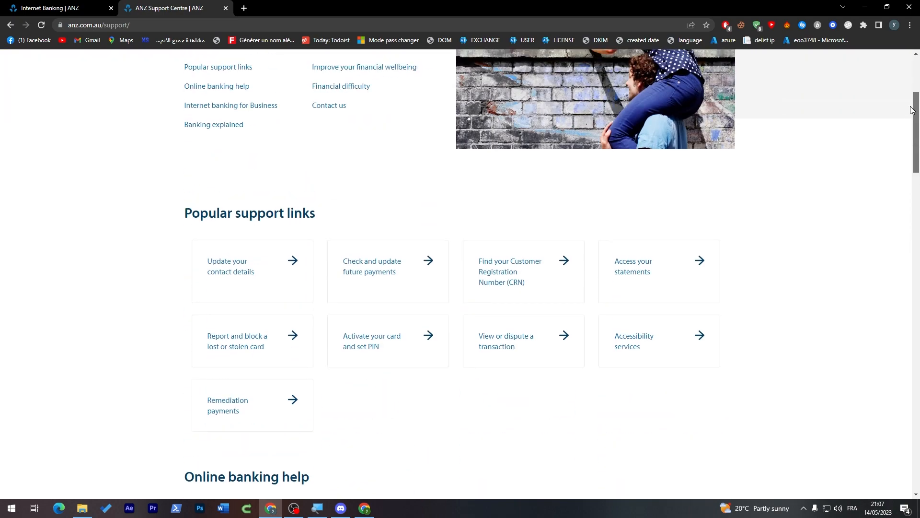
scroll(down, 3)
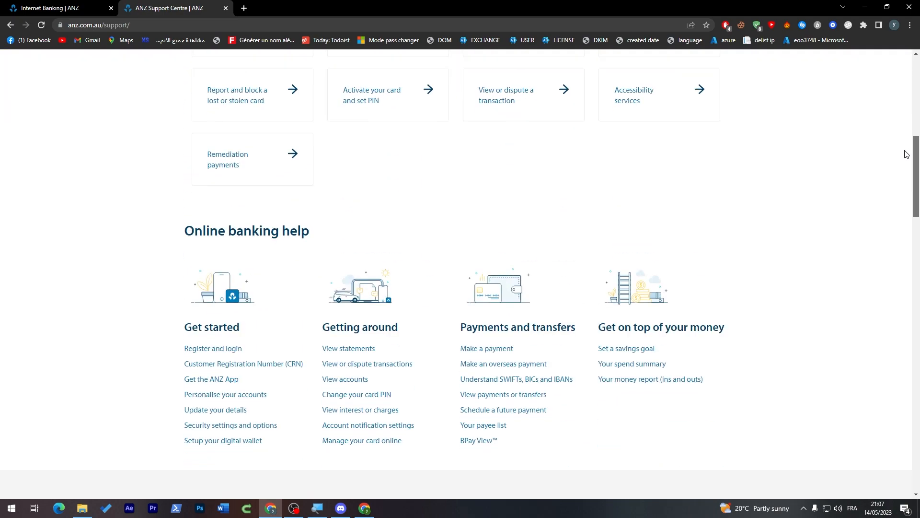
scroll(down, 3)
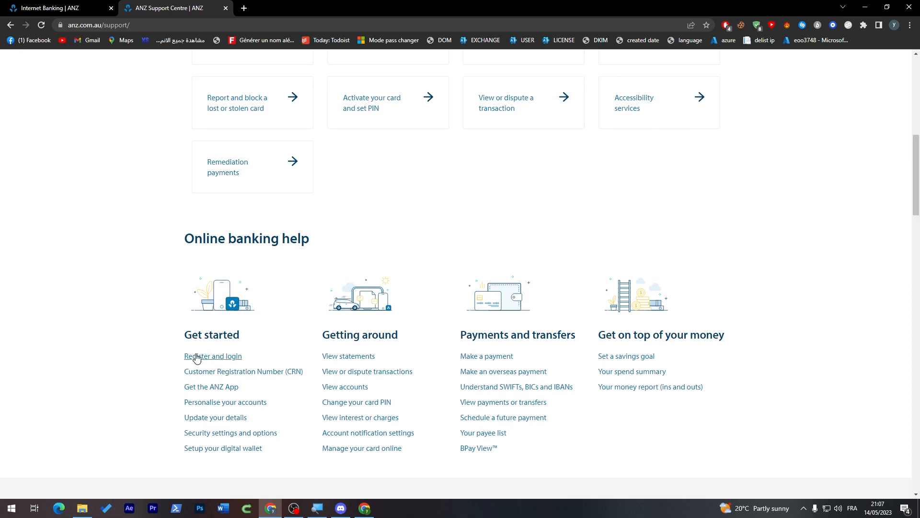
Open the Register and log in guide and select 'CRN' in its first-time registration steps.
click(212, 355)
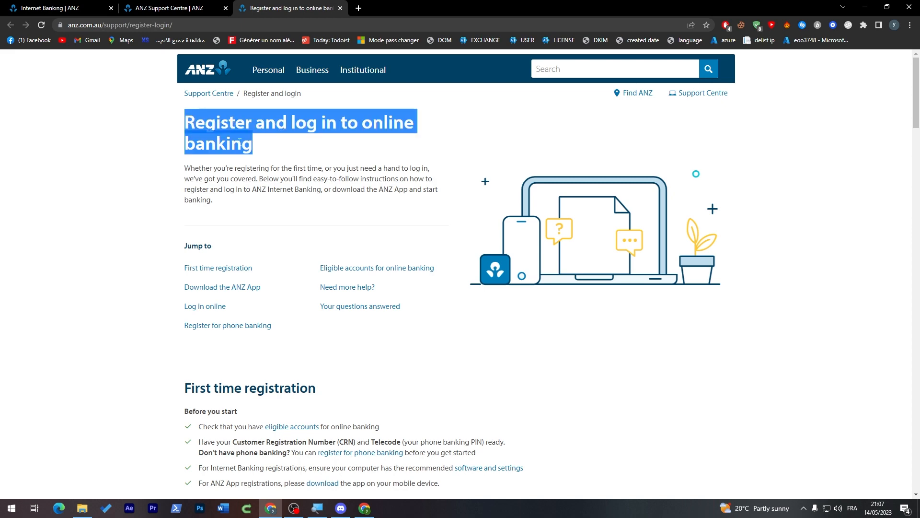
scroll(down, 3)
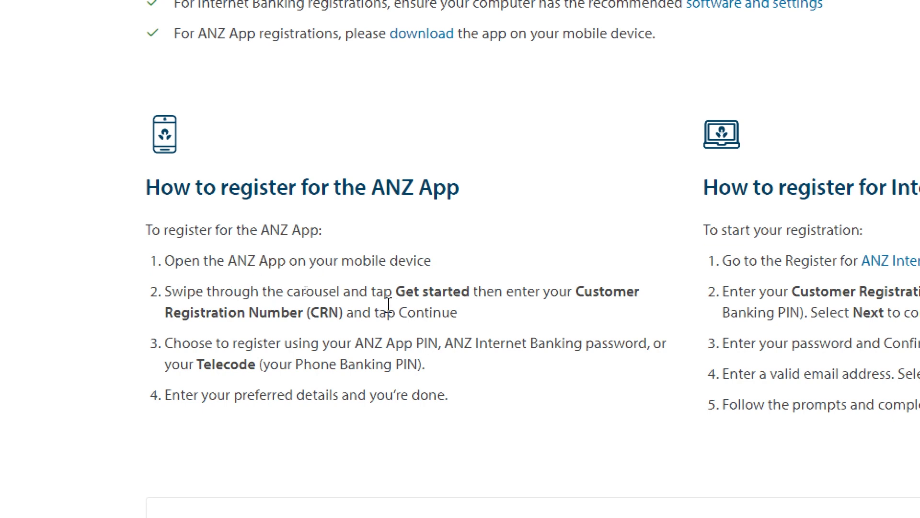
mouse_move(518, 317)
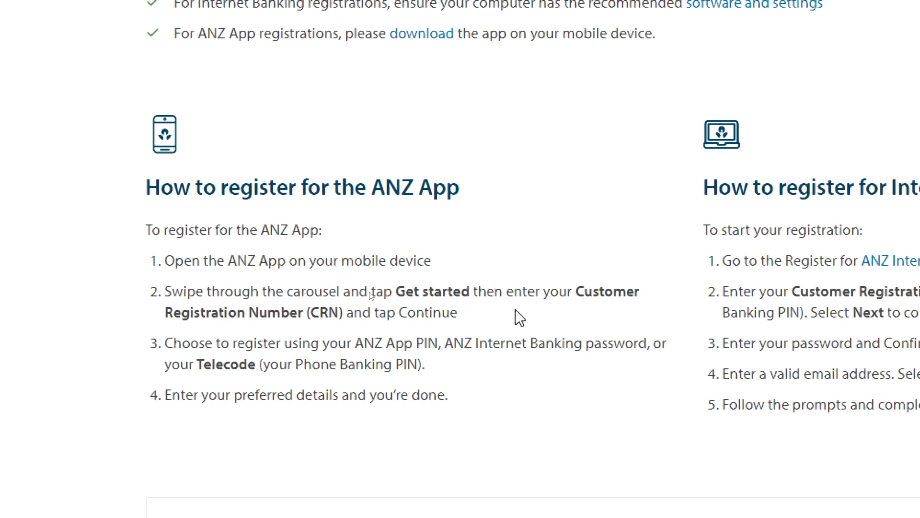
mouse_move(557, 313)
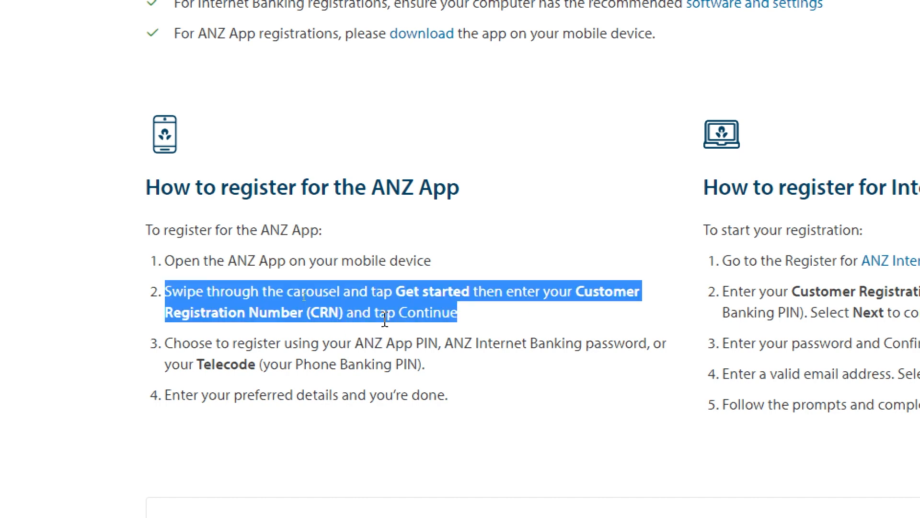
double_click(327, 312)
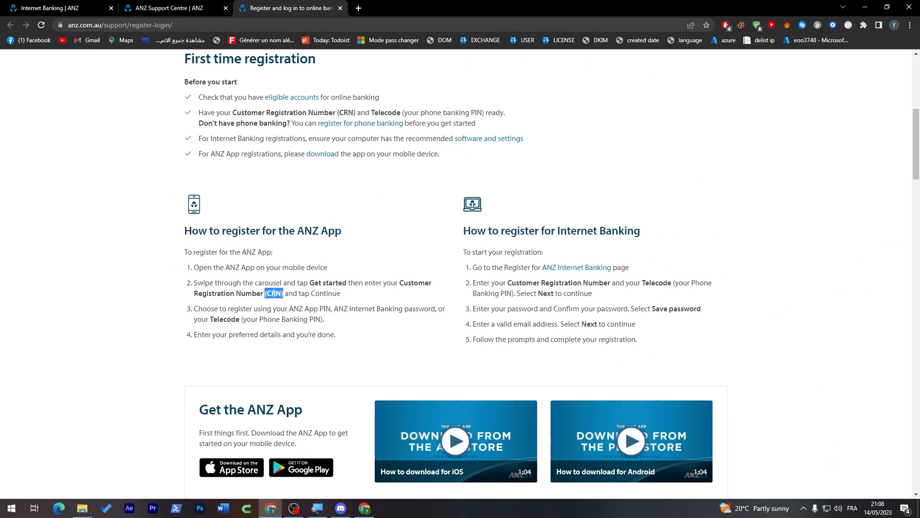
mouse_move(411, 331)
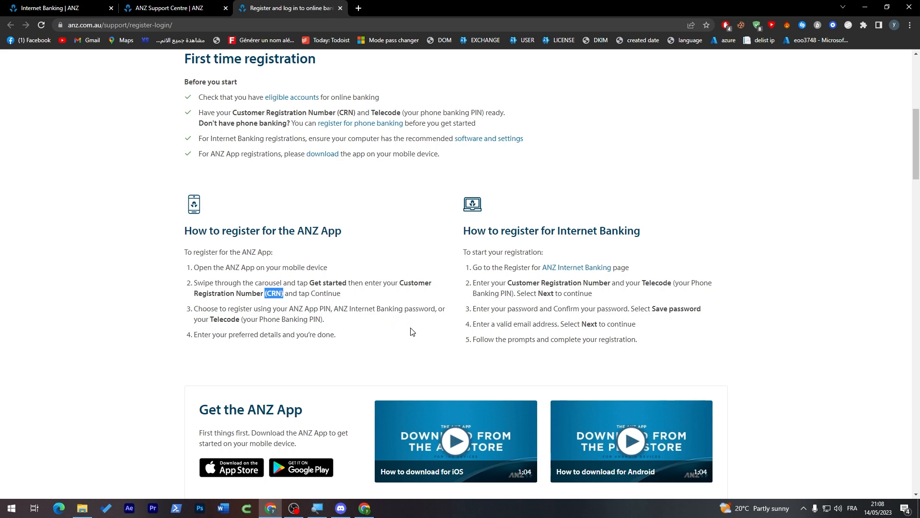
scroll(down, 3)
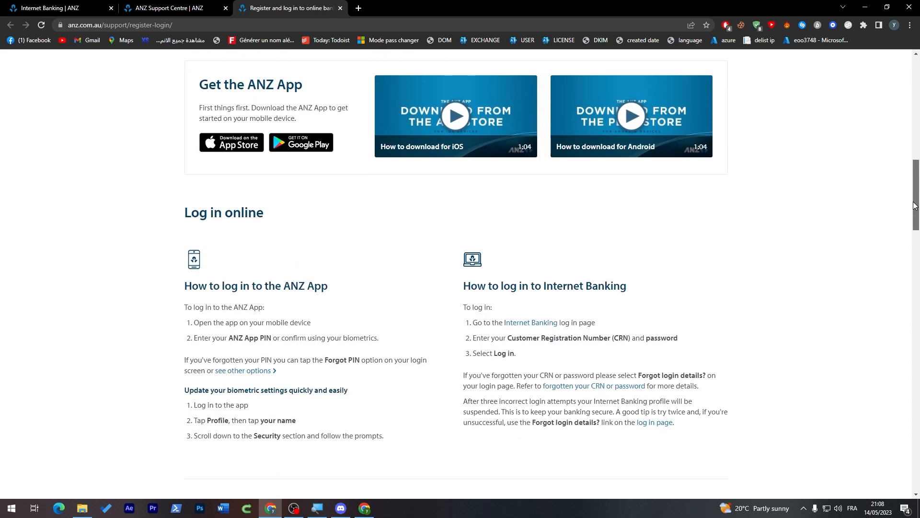
scroll(down, 3)
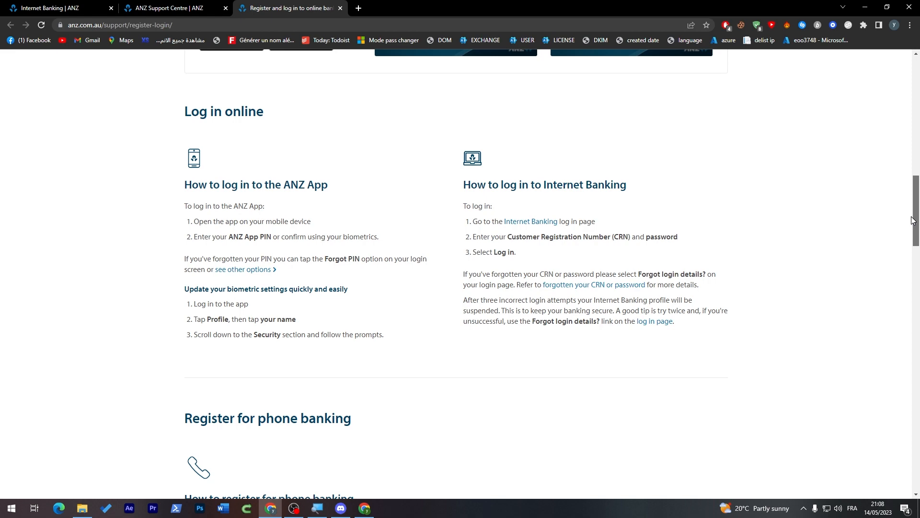
scroll(down, 3)
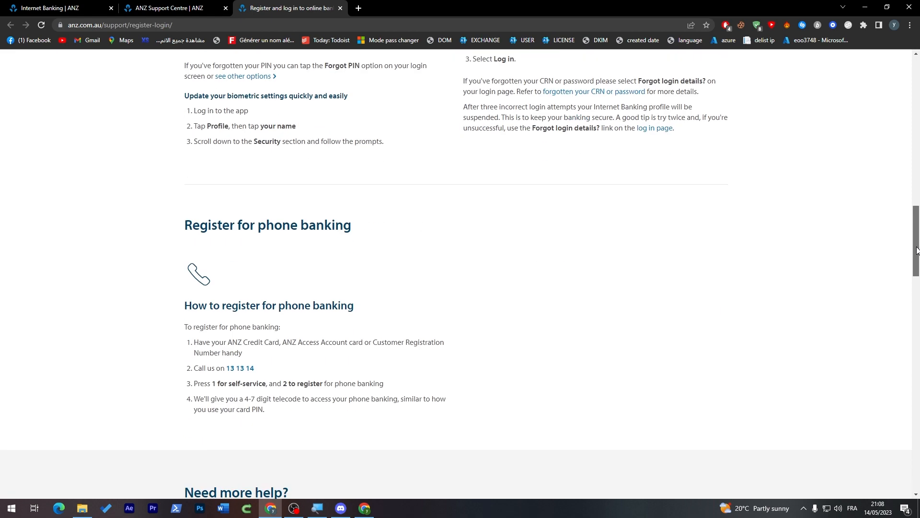
scroll(down, 3)
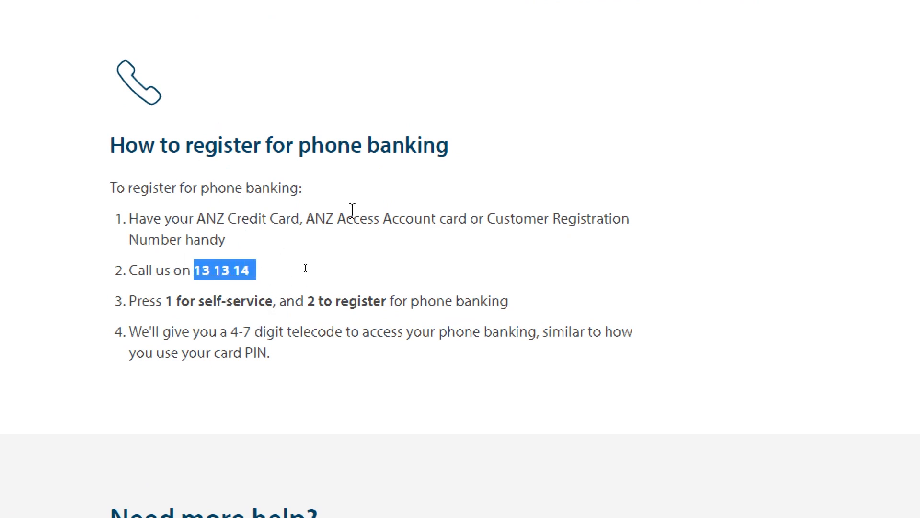
mouse_move(356, 243)
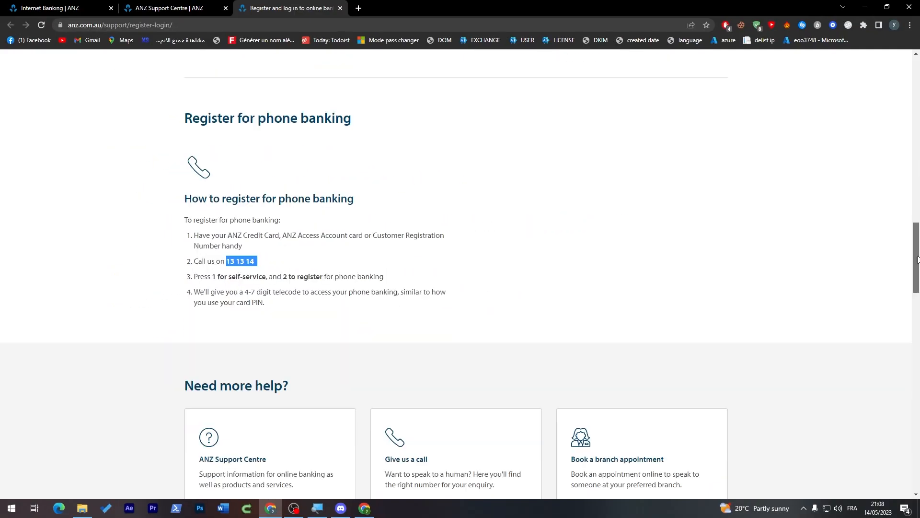
scroll(down, 3)
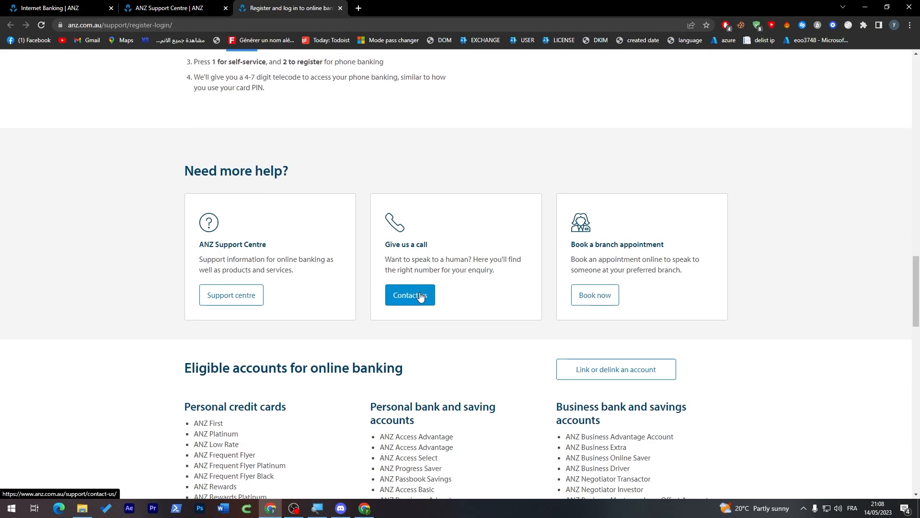
Open Contact us and scroll through its call, write, message and other contact options.
click(410, 295)
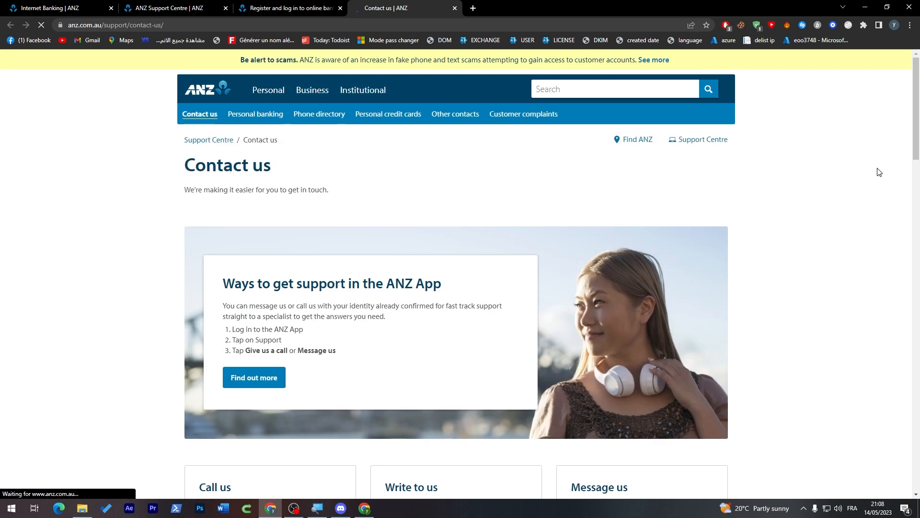
scroll(down, 3)
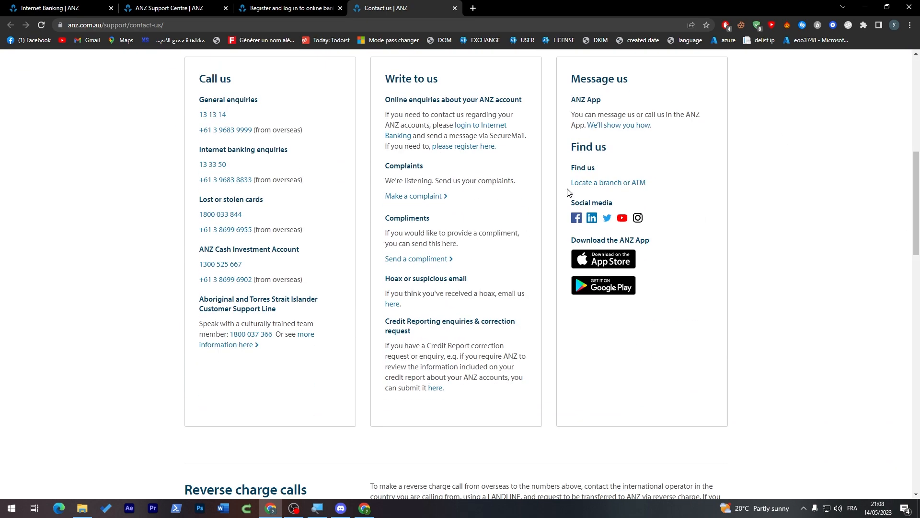
mouse_move(225, 130)
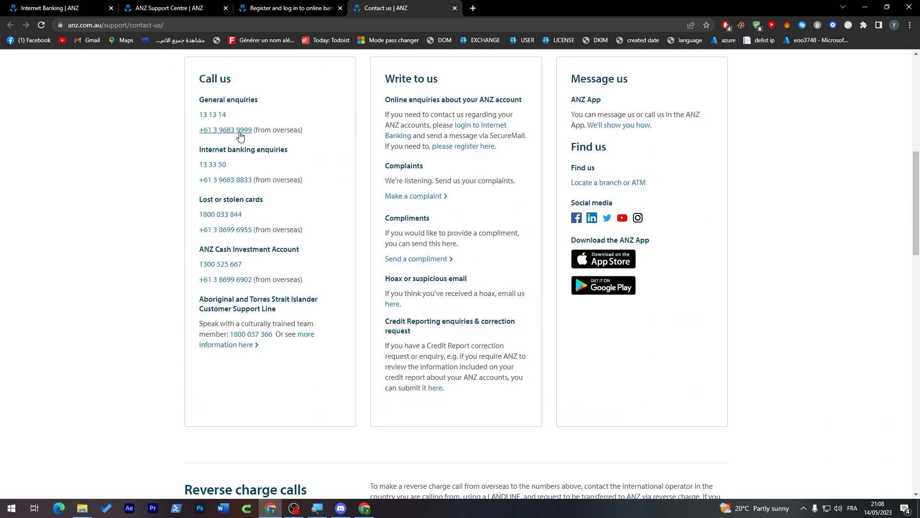
mouse_move(245, 144)
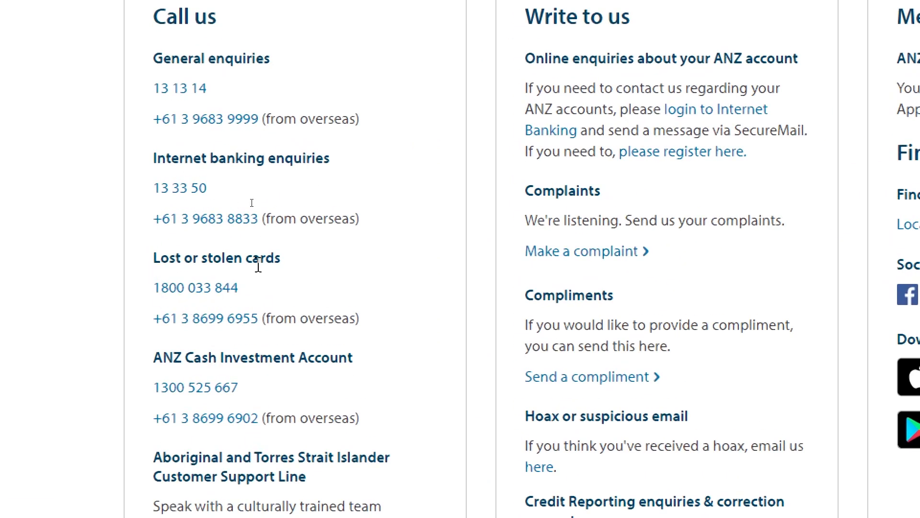
mouse_move(249, 418)
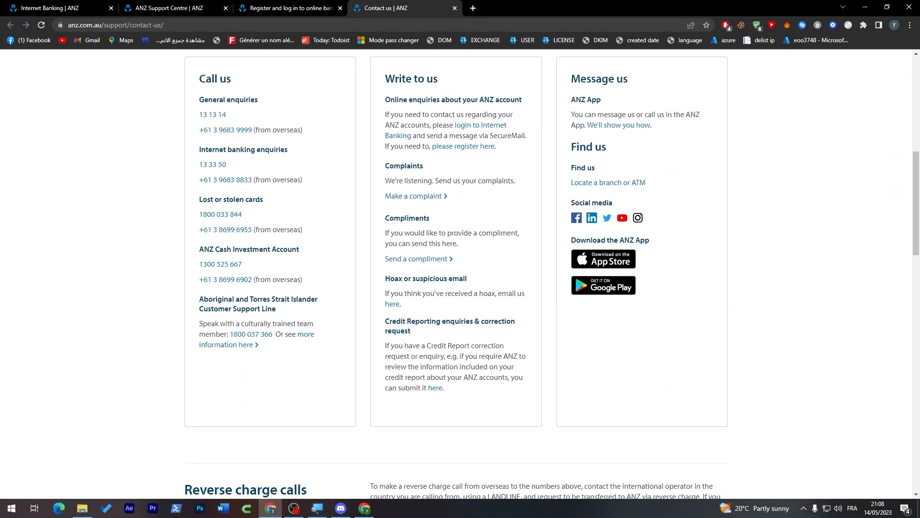
mouse_move(572, 166)
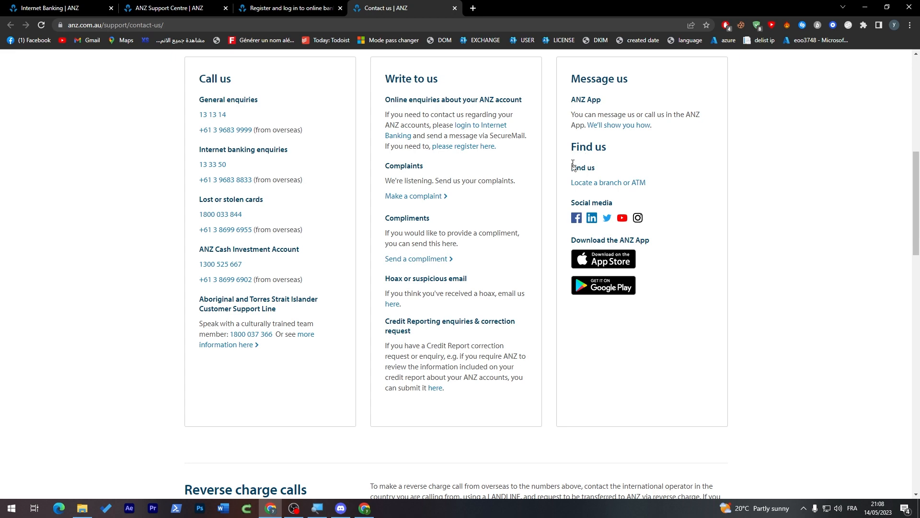
mouse_move(591, 218)
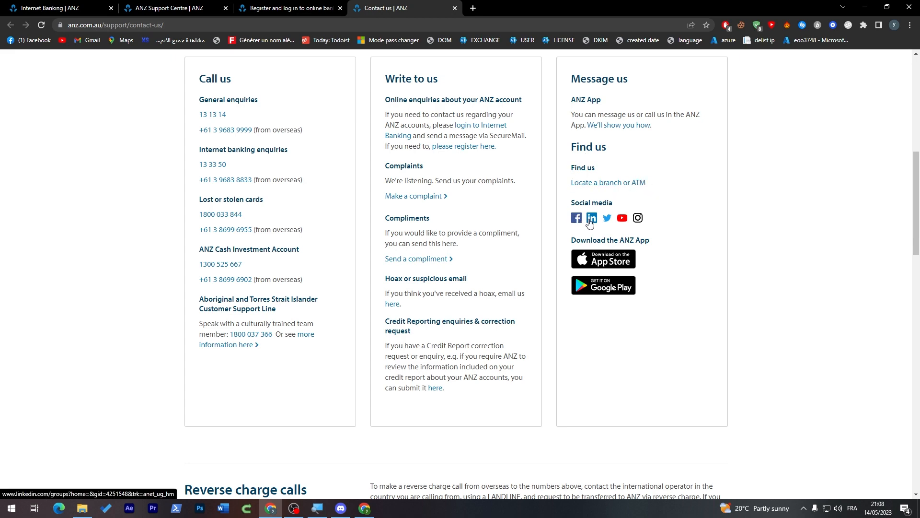
mouse_move(666, 213)
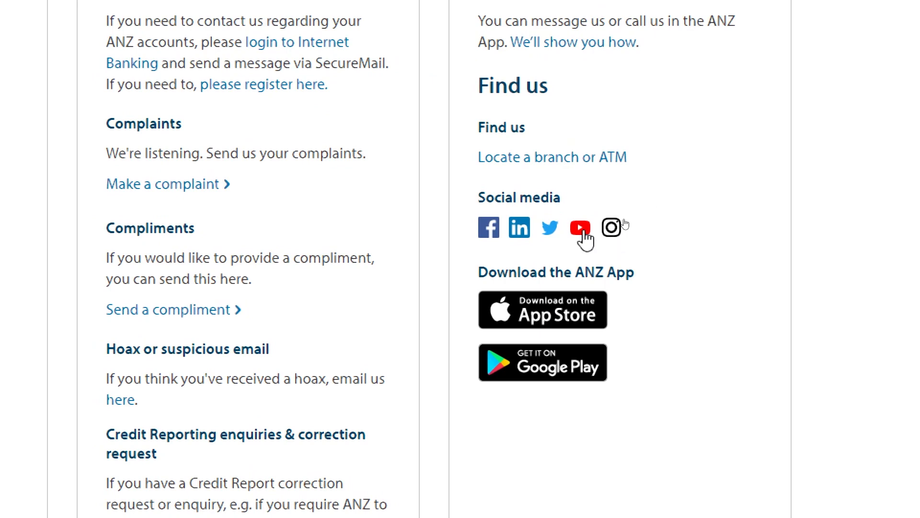
scroll(up, 3)
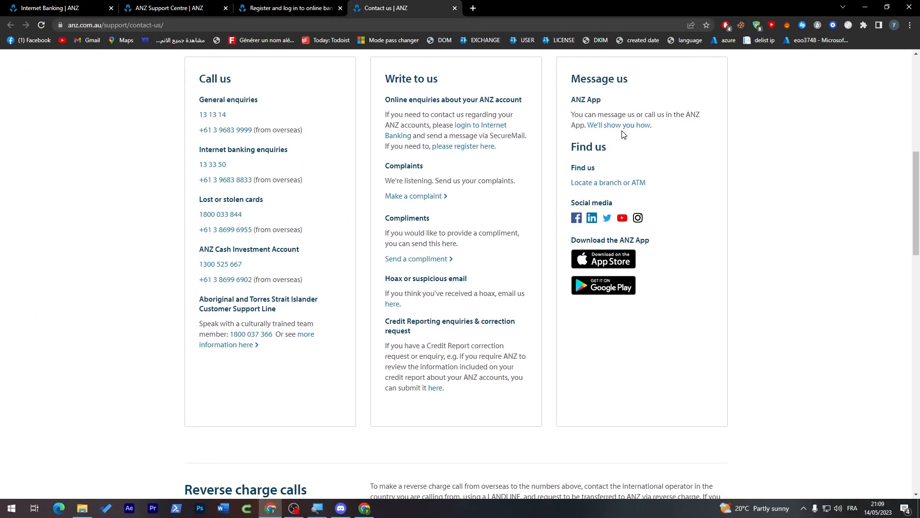
mouse_move(614, 315)
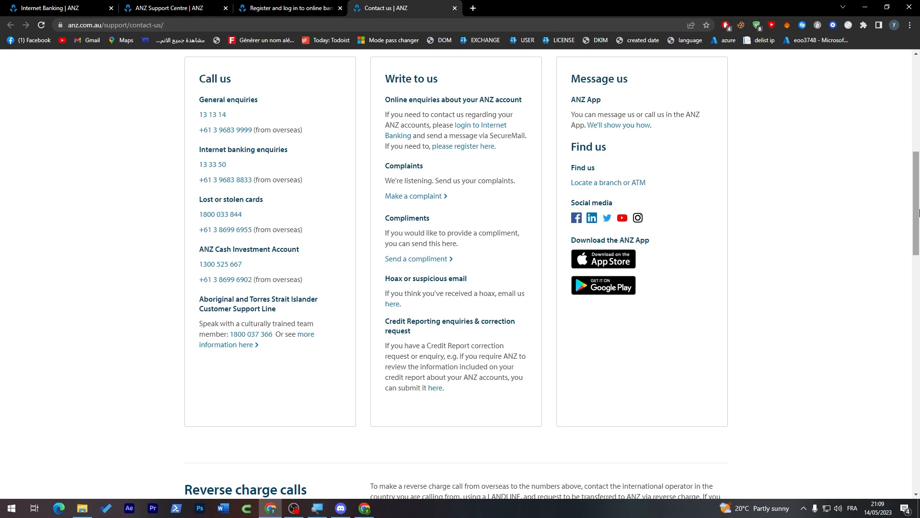
scroll(up, 3)
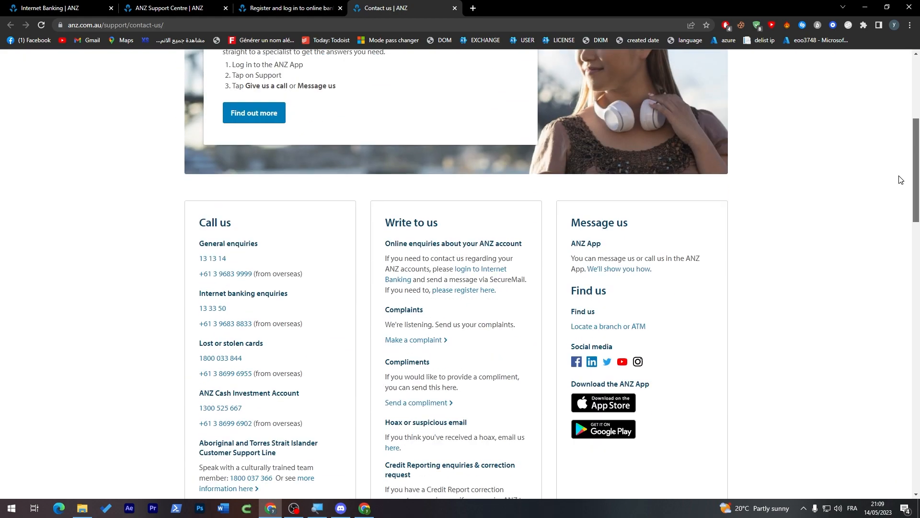
scroll(down, 3)
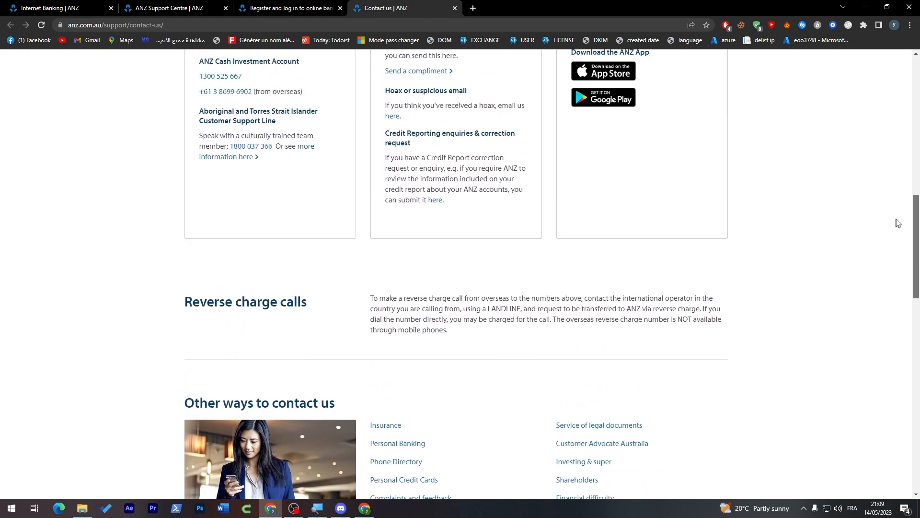
scroll(up, 3)
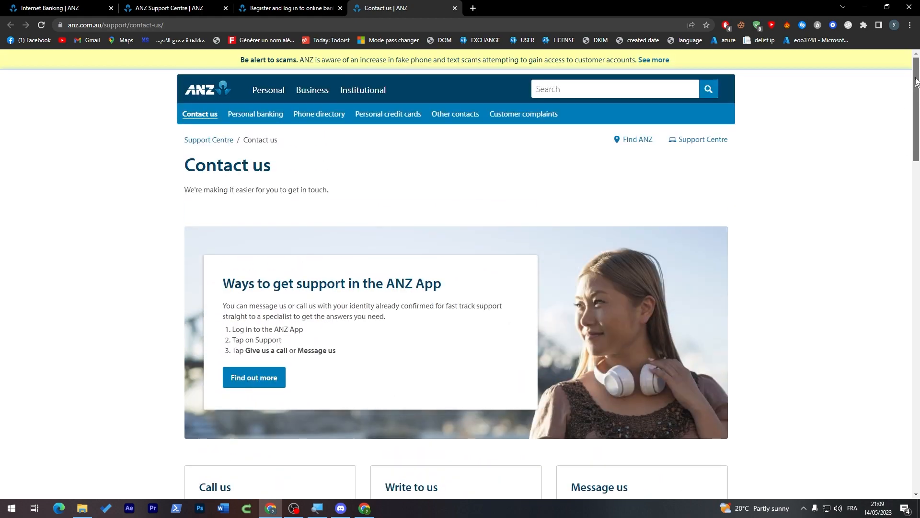
scroll(down, 3)
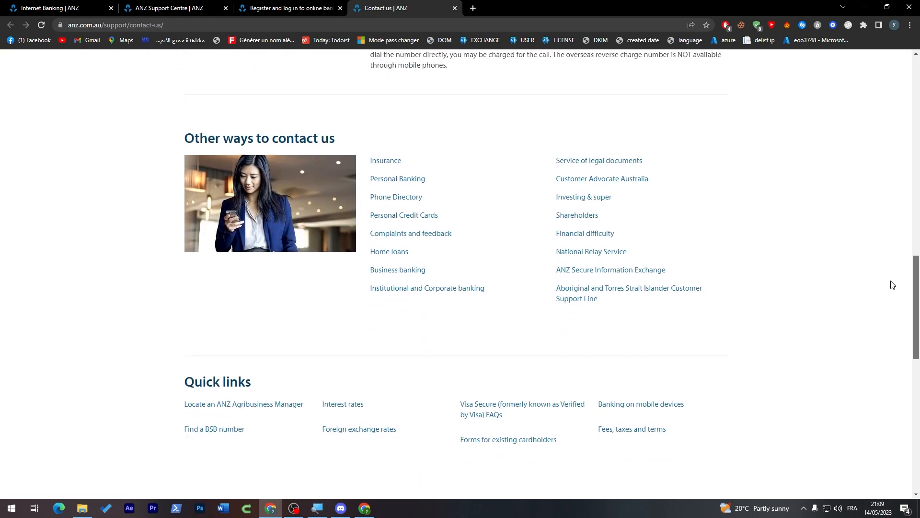
scroll(down, 3)
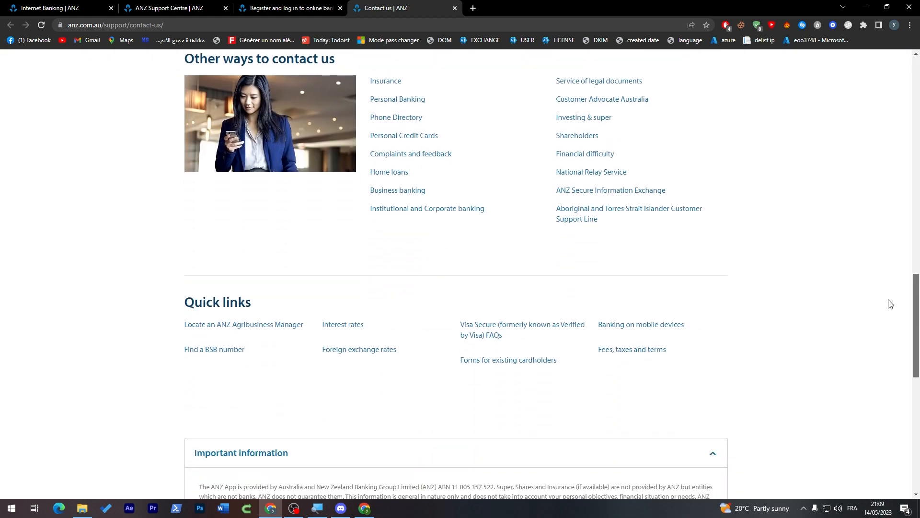
scroll(up, 3)
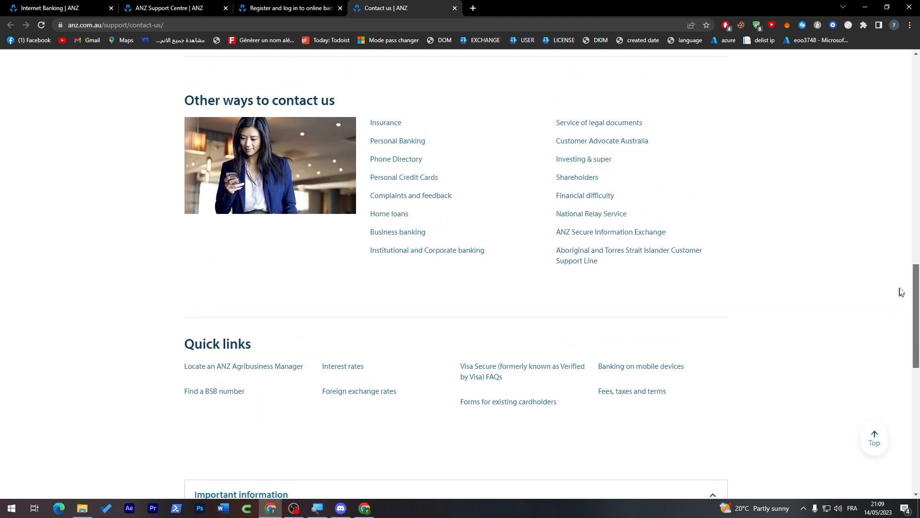
scroll(up, 3)
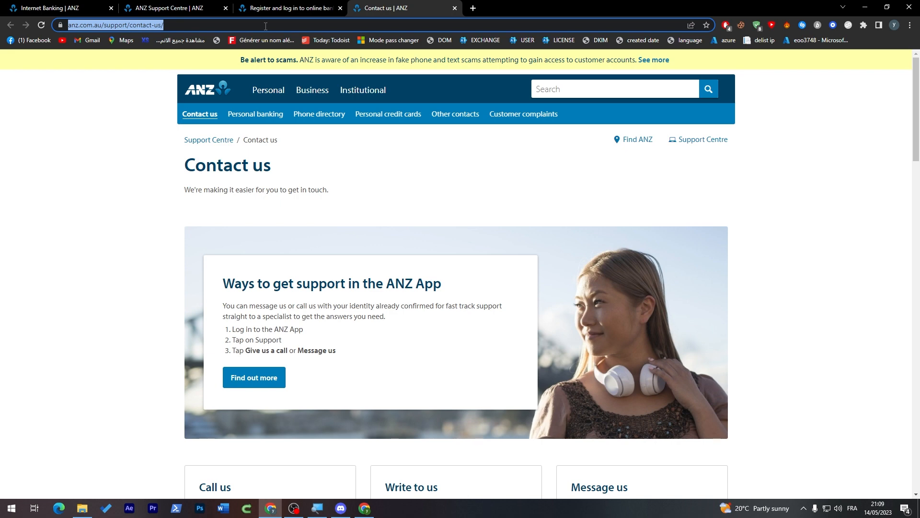
Google 'anz crn creation' and open the 'CRN and Password - ANZ' result.
text(anz)
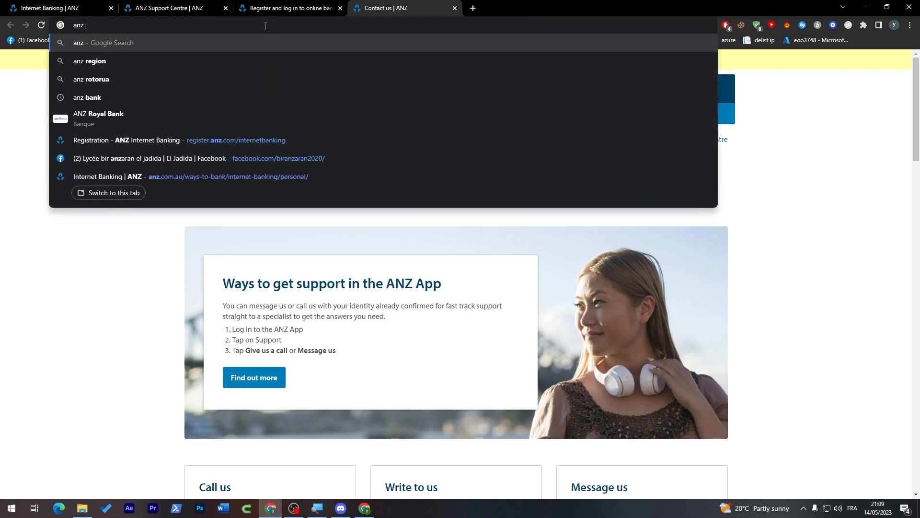
text(com/search?q=)
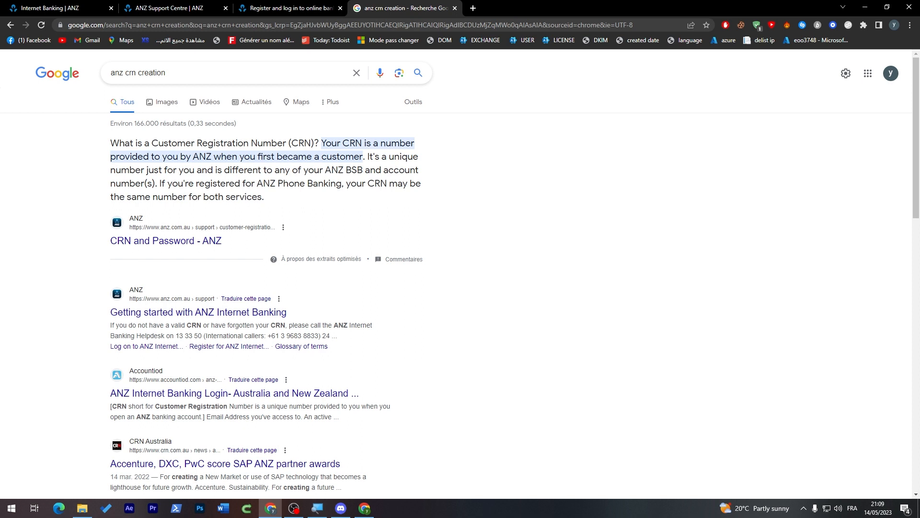
mouse_move(281, 204)
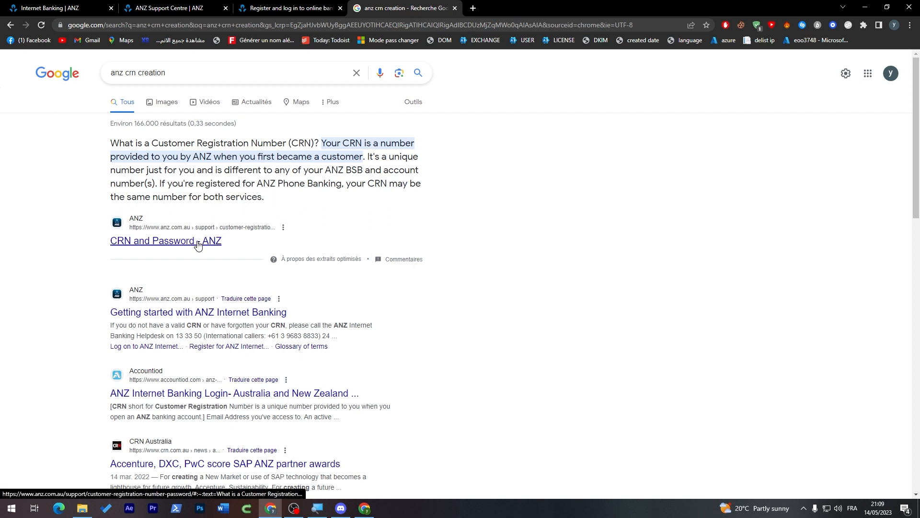
click(165, 241)
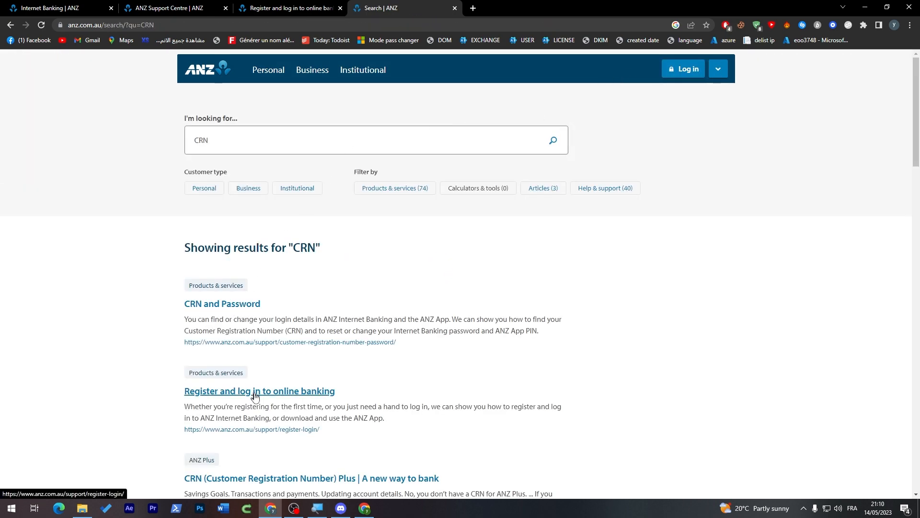
Refine the ANZ search to 'crn customer registration number' and open CRN and Password.
scroll(down, 3)
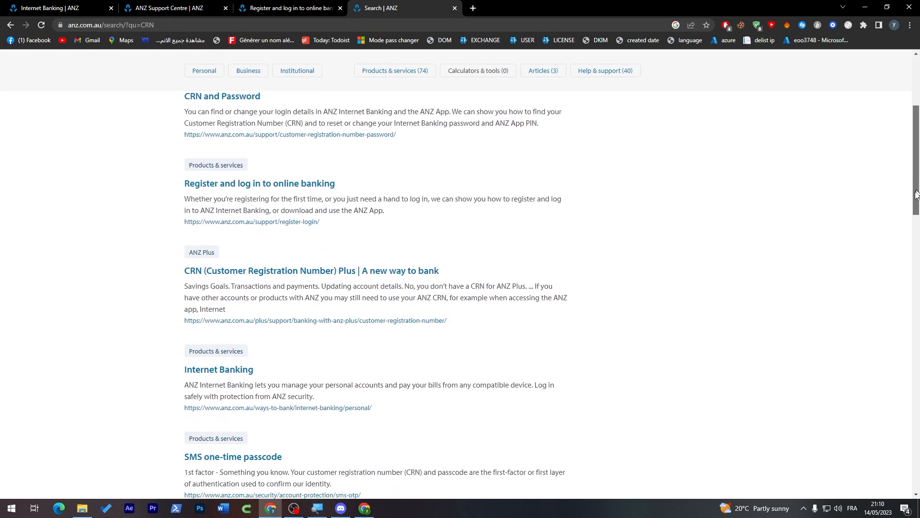
scroll(down, 3)
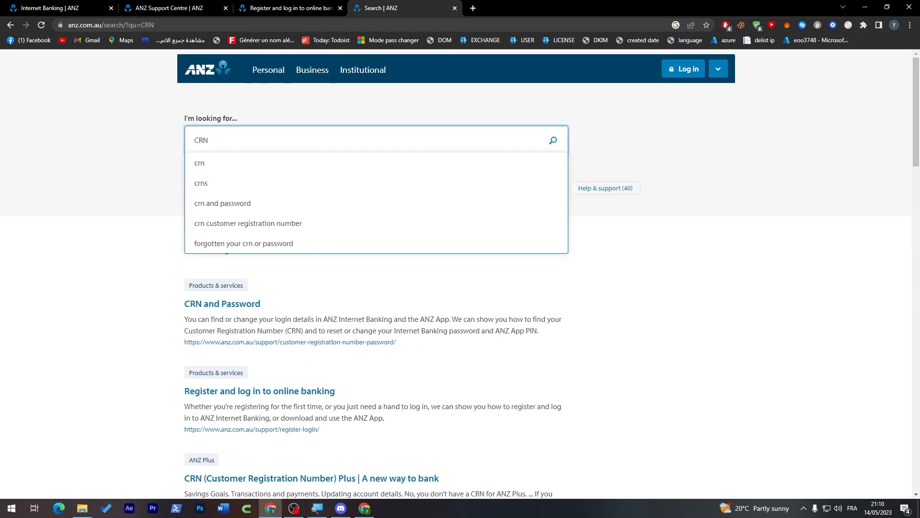
mouse_move(247, 223)
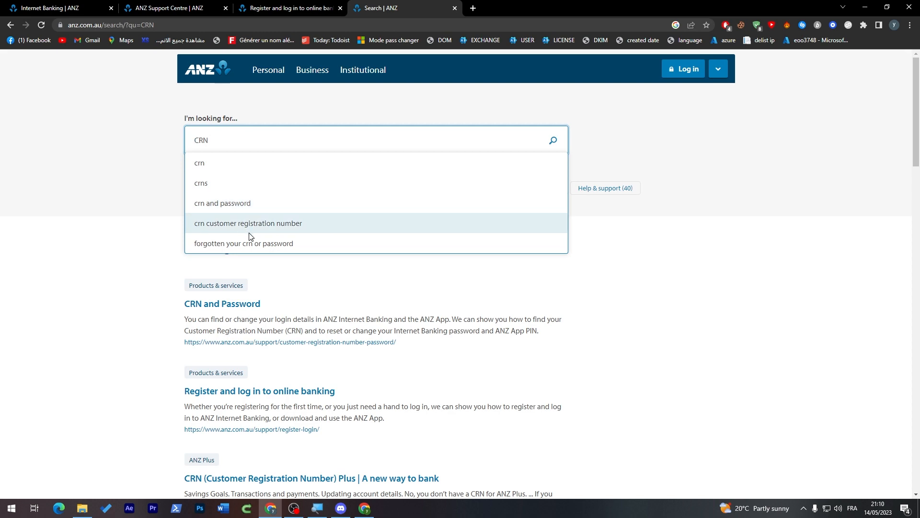
click(248, 223)
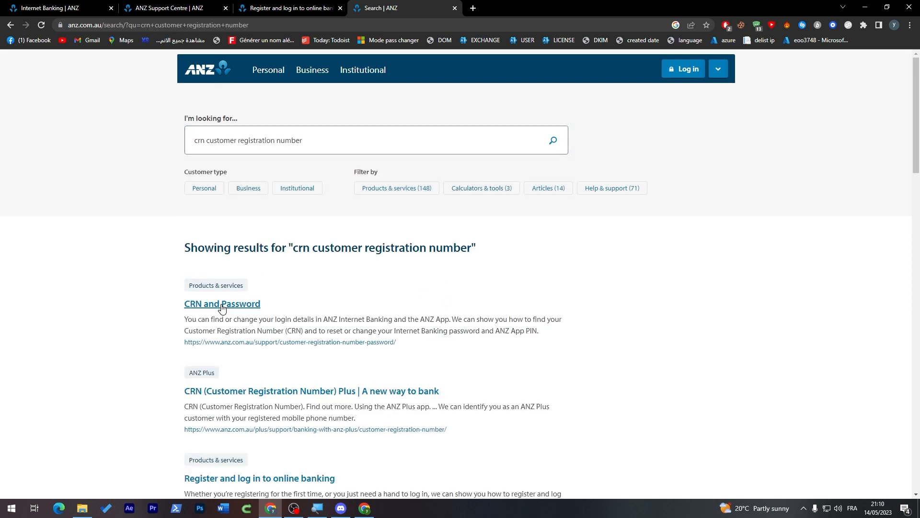
click(222, 303)
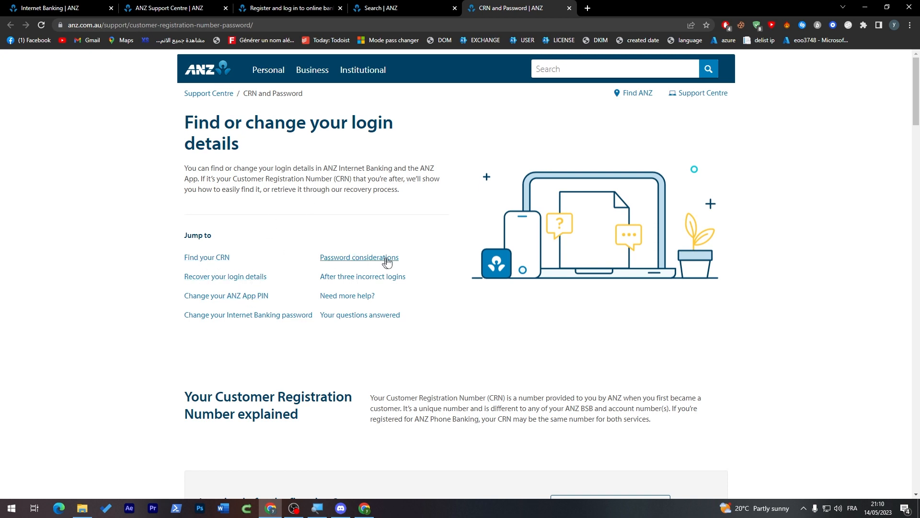
mouse_move(374, 344)
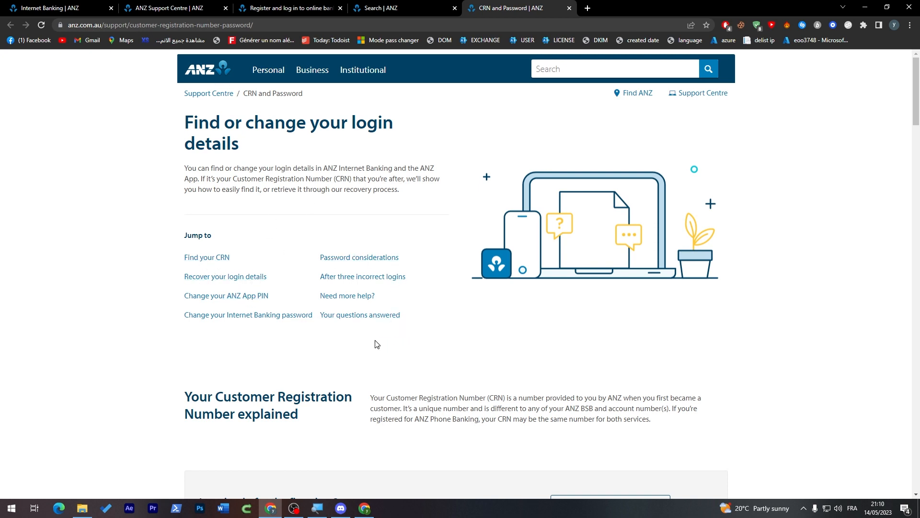
mouse_move(375, 335)
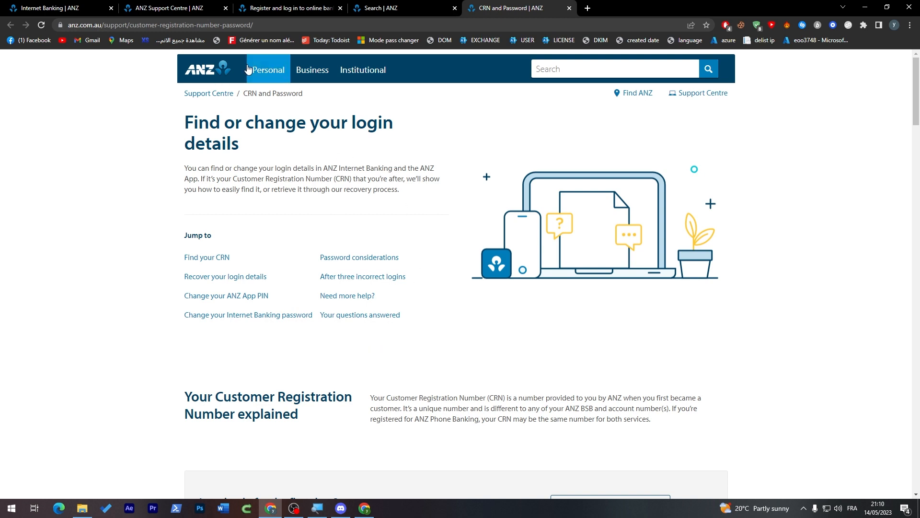
click(266, 69)
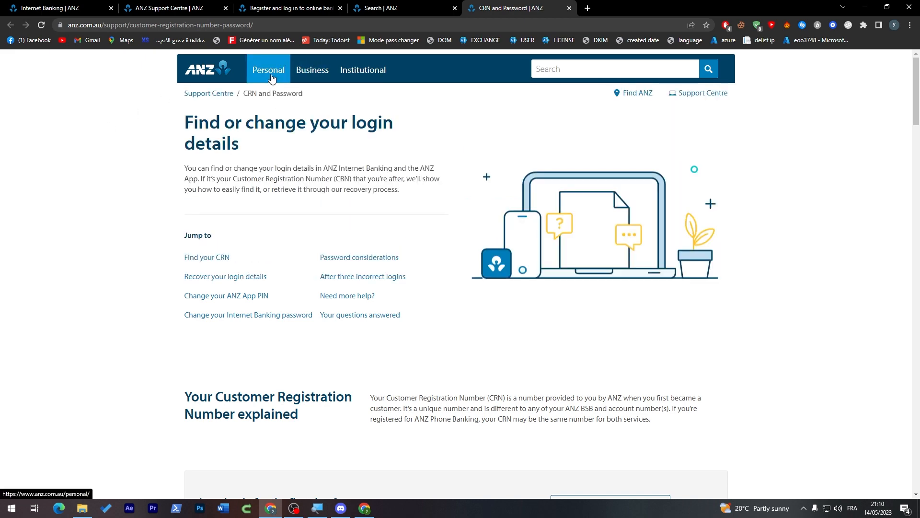
Open the Personal menu listing bank accounts, cards and loans.
click(267, 70)
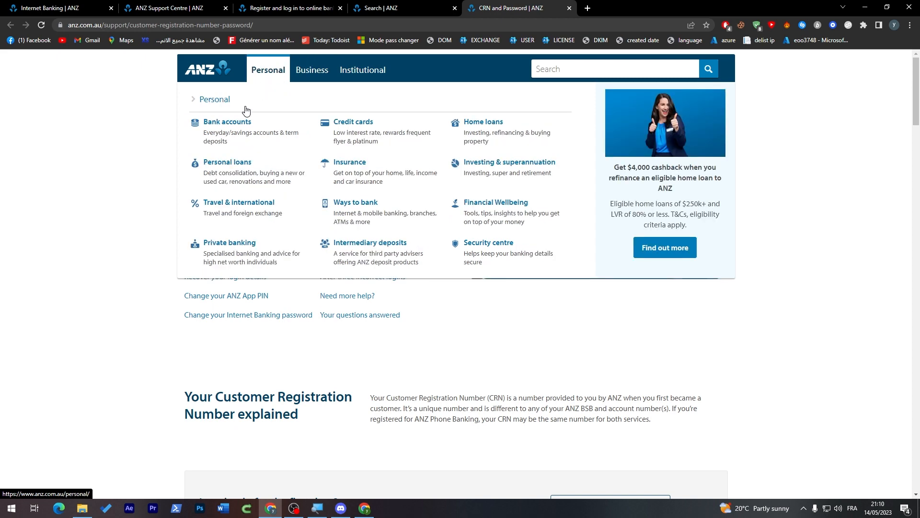
mouse_move(288, 102)
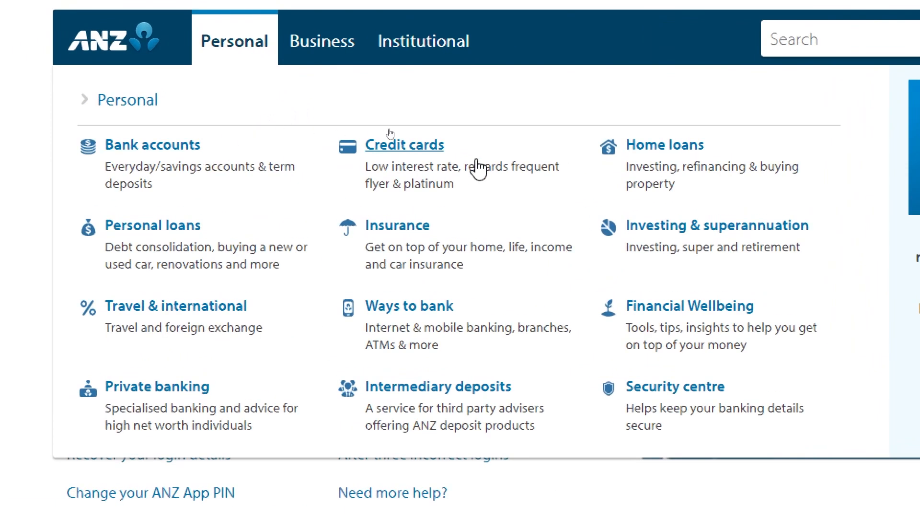
mouse_move(313, 205)
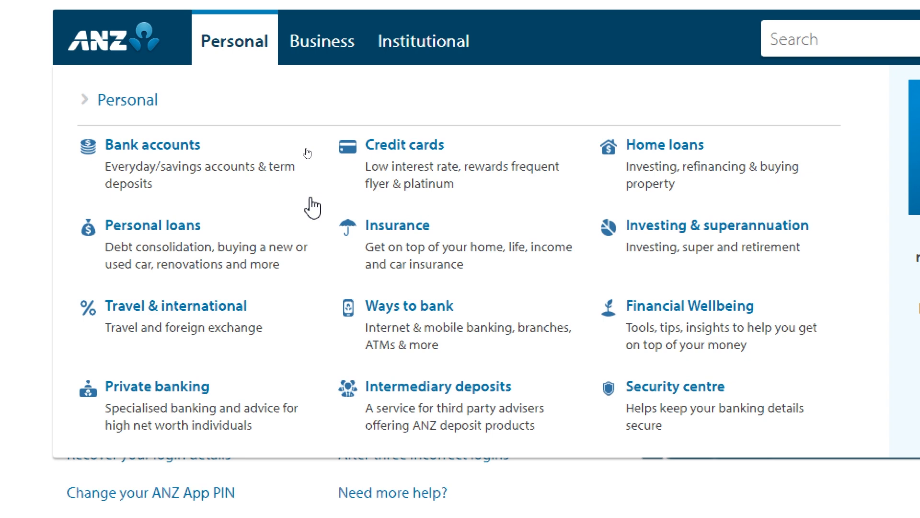
mouse_move(345, 206)
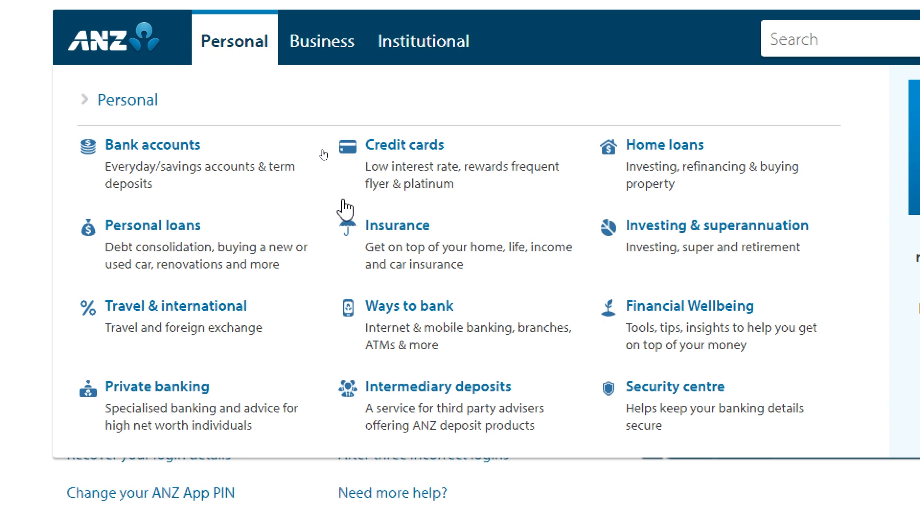
View the Business menu, then reach the Personal home page with its scam-awareness banner.
click(322, 41)
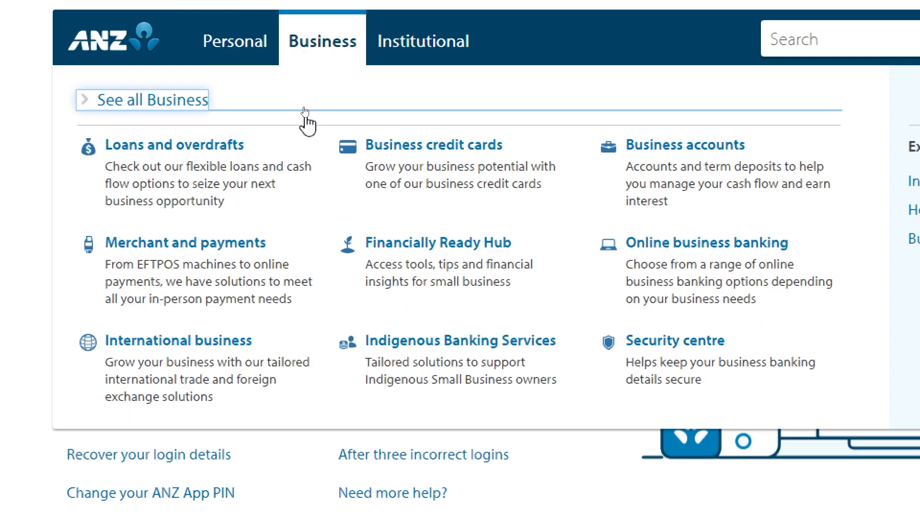
mouse_move(323, 152)
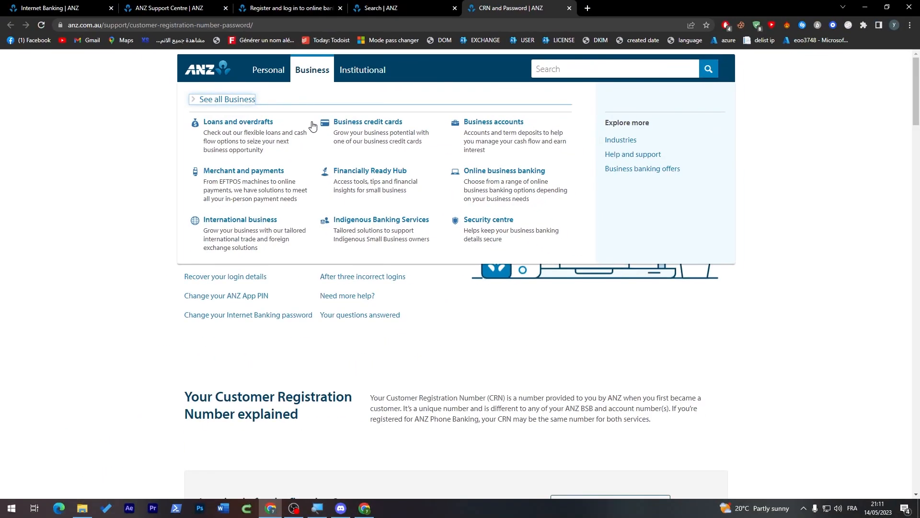
mouse_move(297, 76)
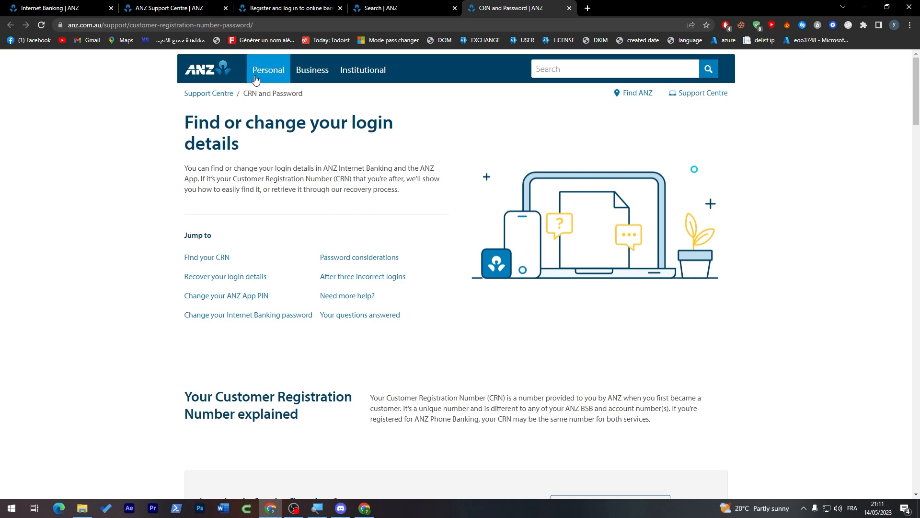
scroll(down, 3)
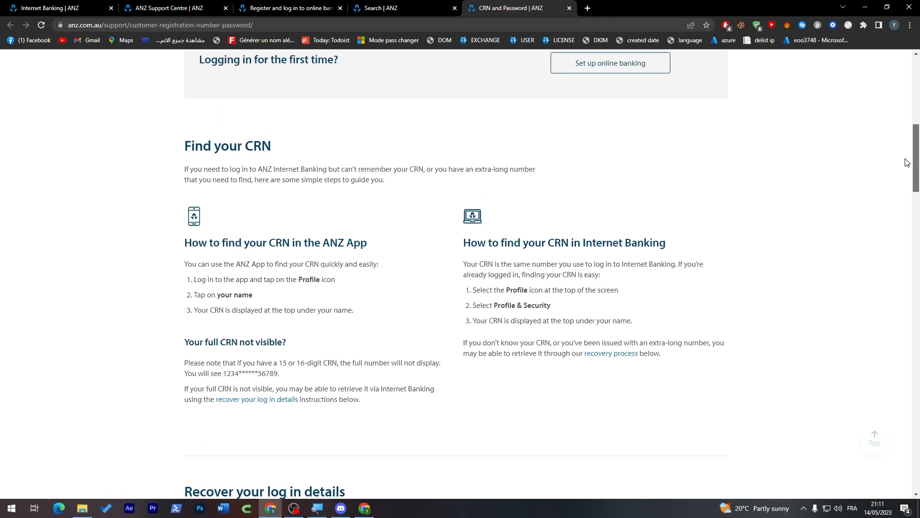
scroll(up, 3)
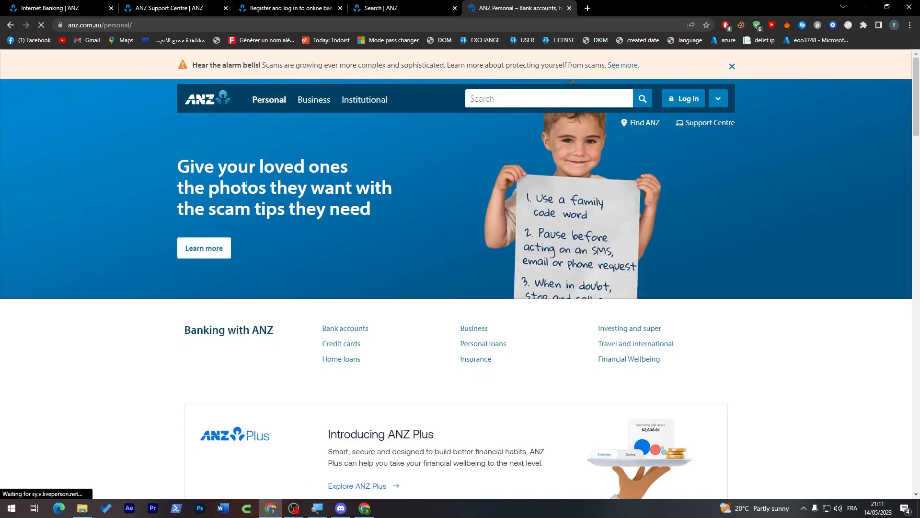
scroll(down, 3)
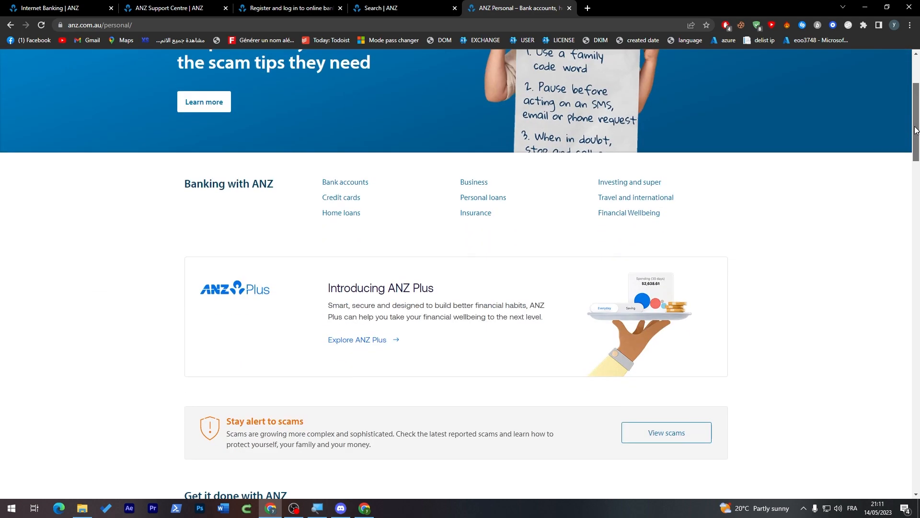
scroll(down, 3)
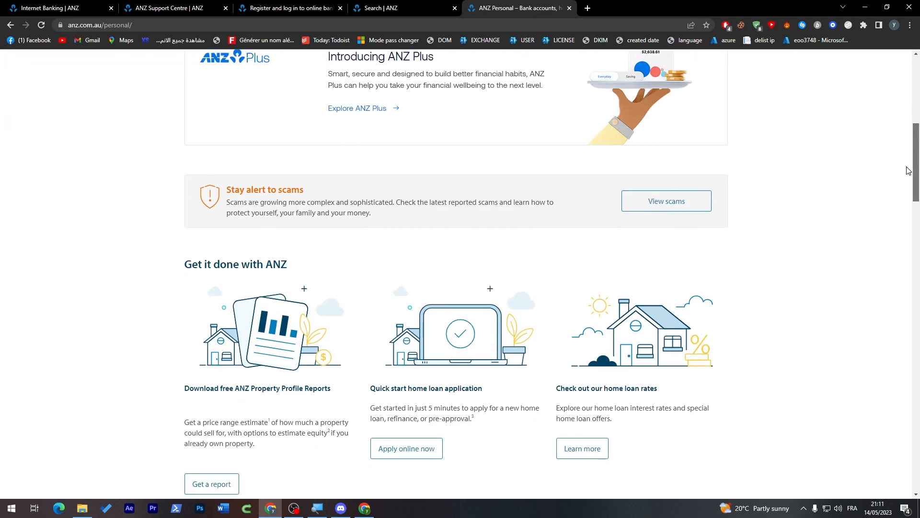
scroll(down, 3)
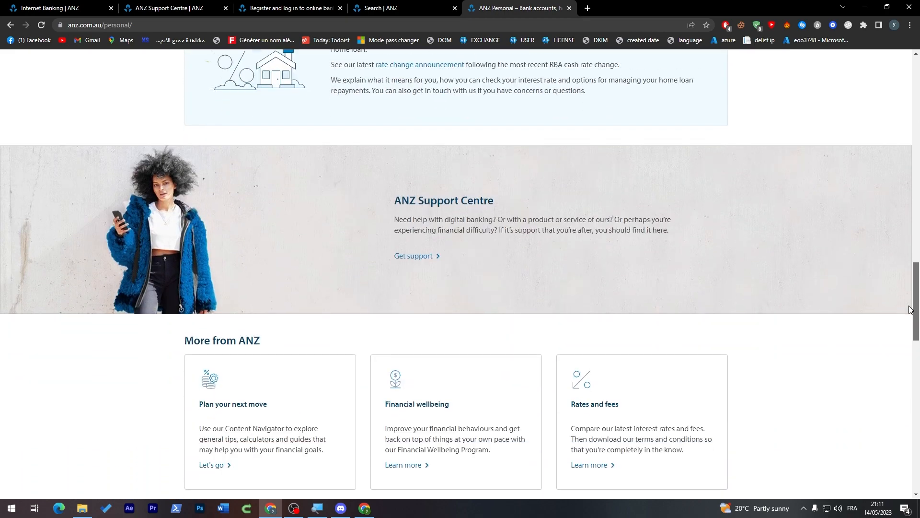
scroll(down, 3)
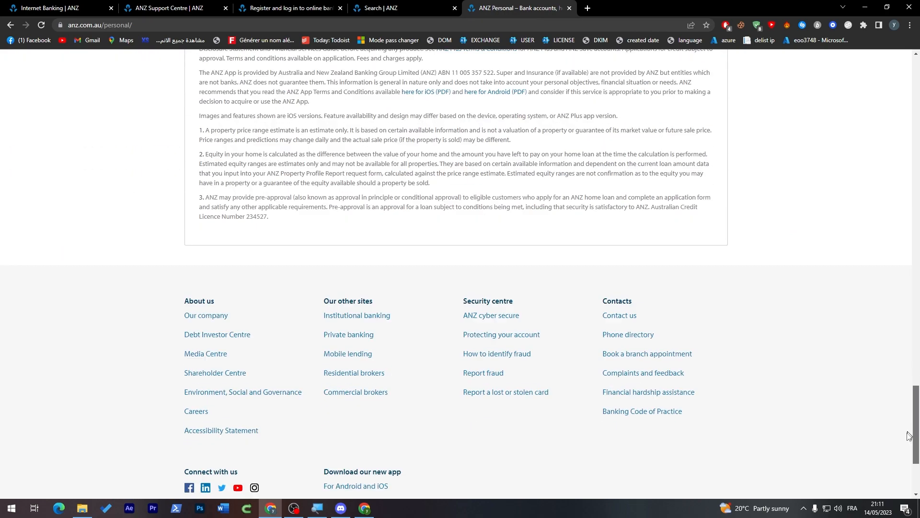
scroll(up, 3)
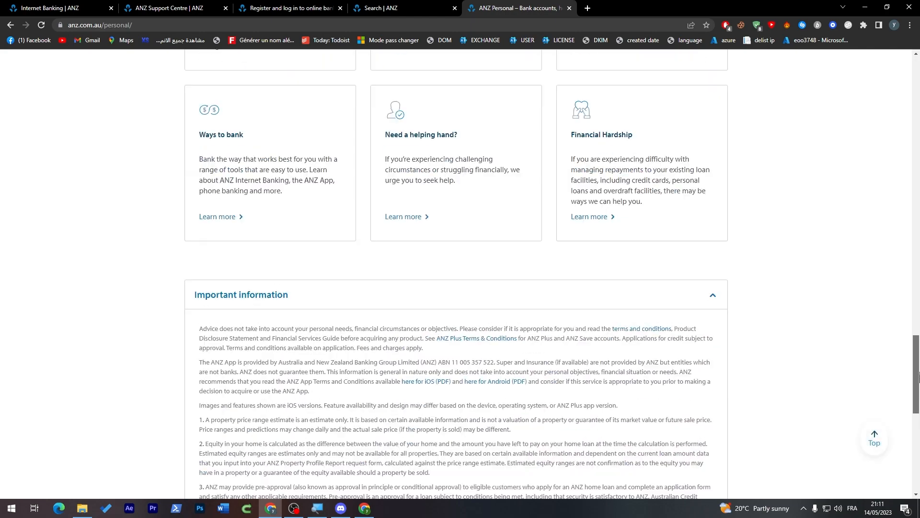
scroll(up, 3)
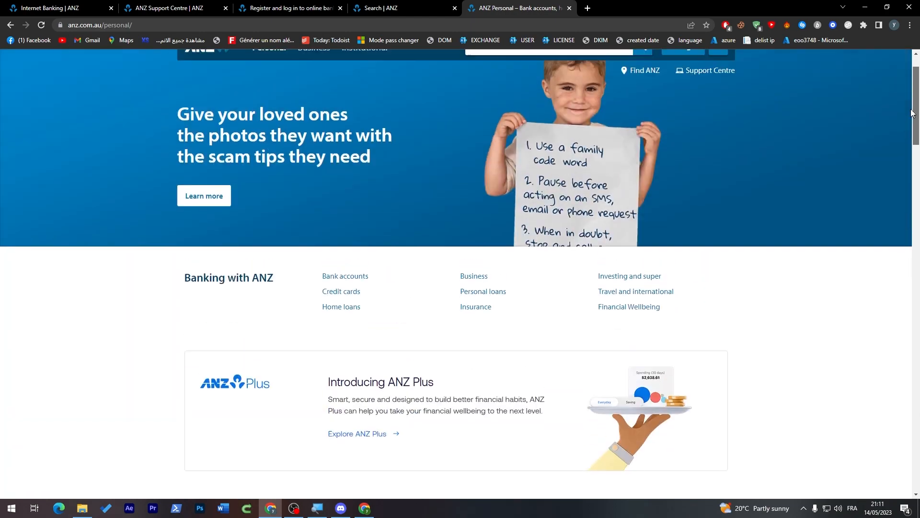
scroll(down, 3)
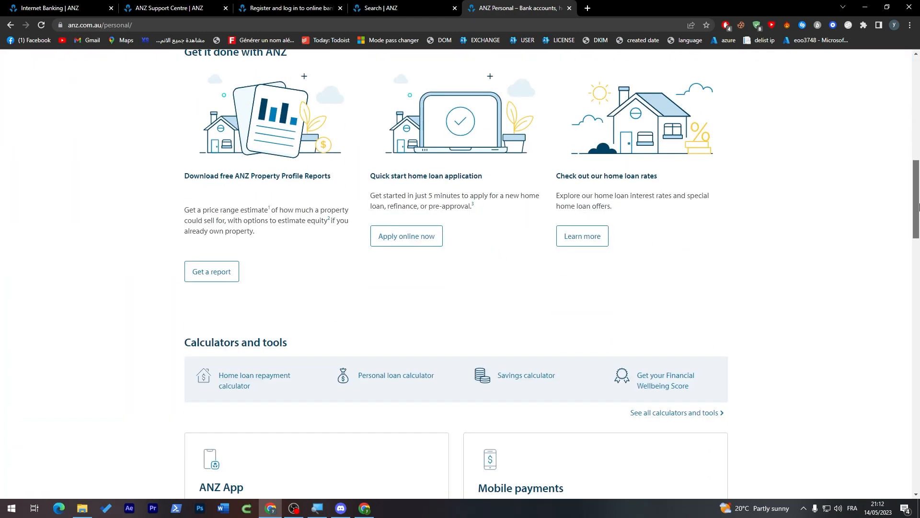
scroll(down, 3)
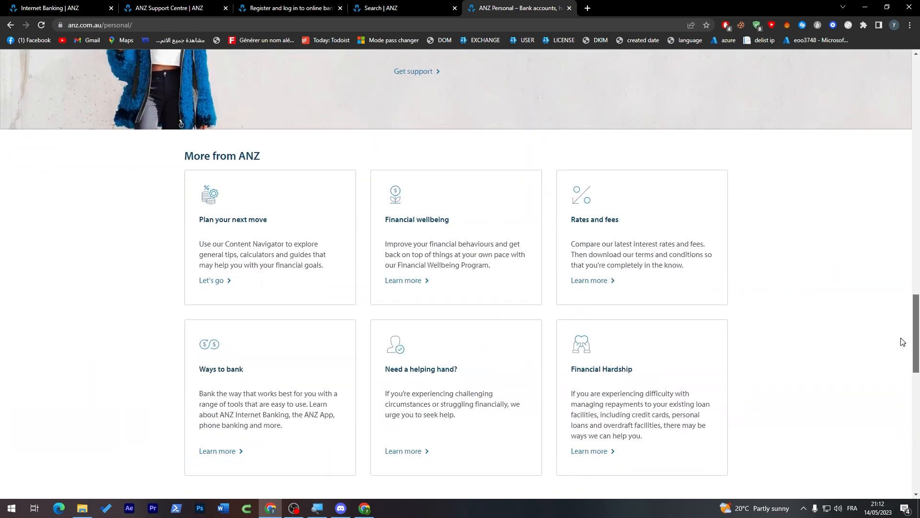
scroll(down, 3)
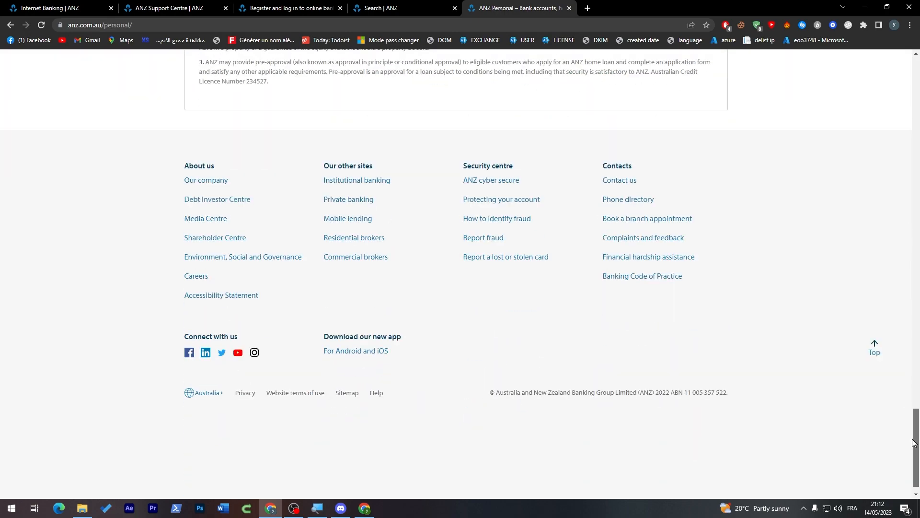
scroll(up, 3)
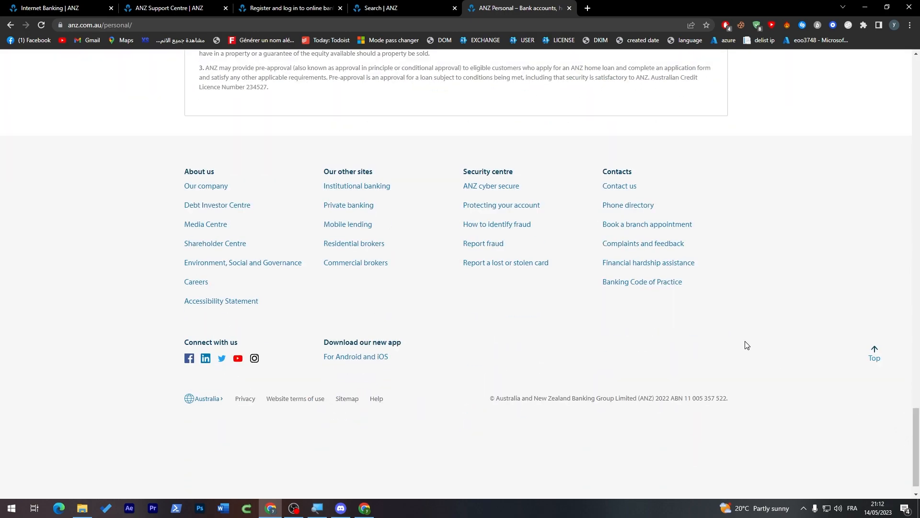
mouse_move(635, 330)
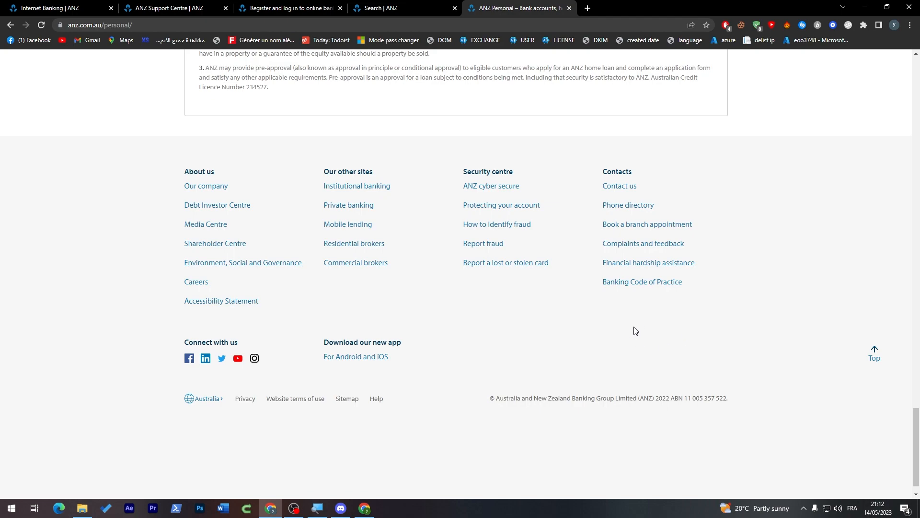
mouse_move(634, 437)
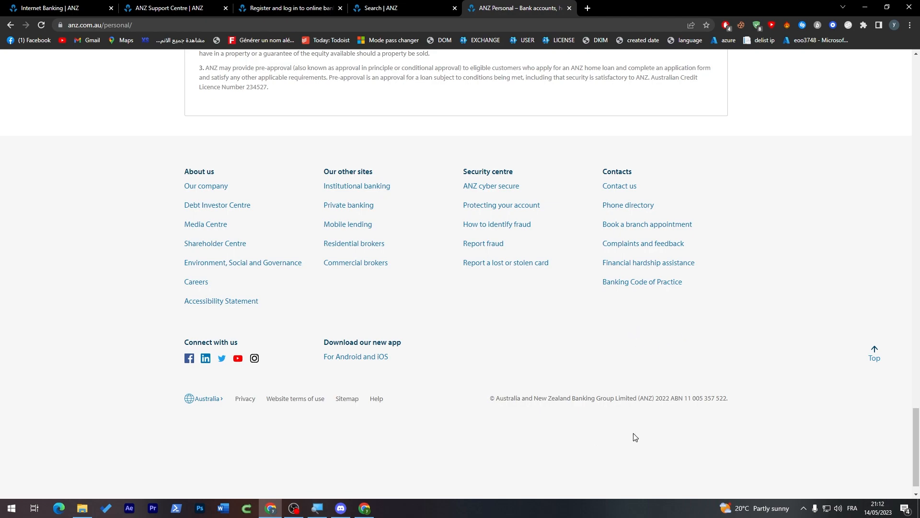
scroll(up, 3)
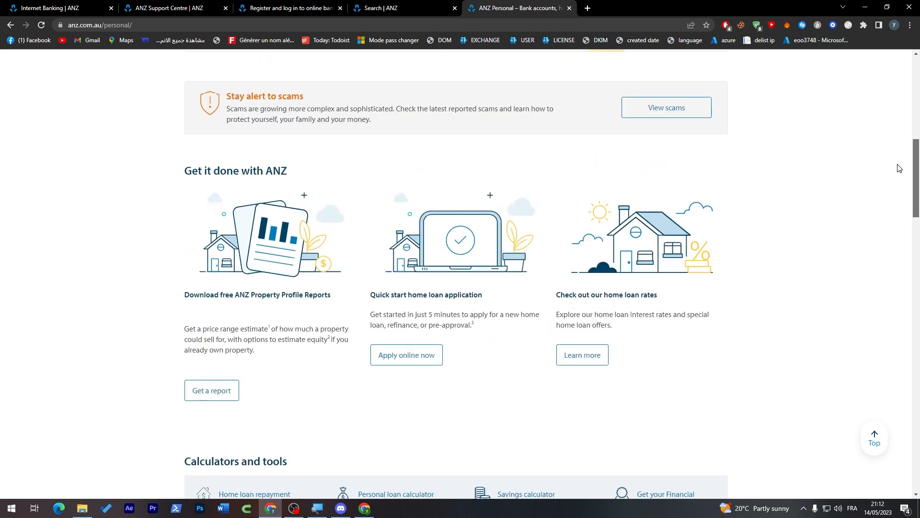
scroll(down, 3)
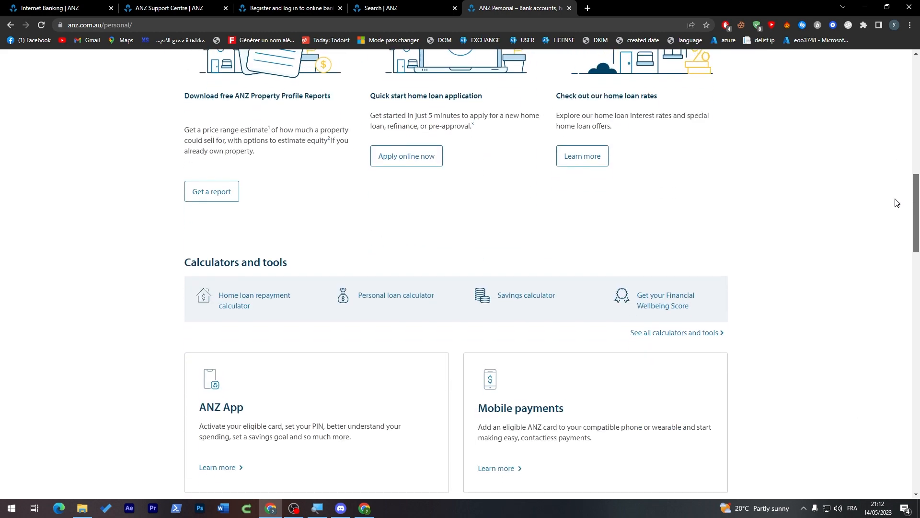
scroll(up, 3)
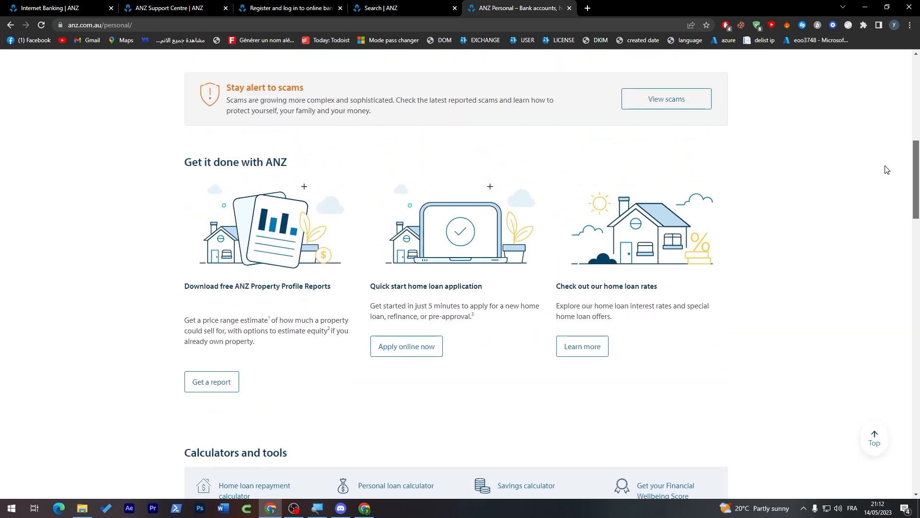
scroll(up, 3)
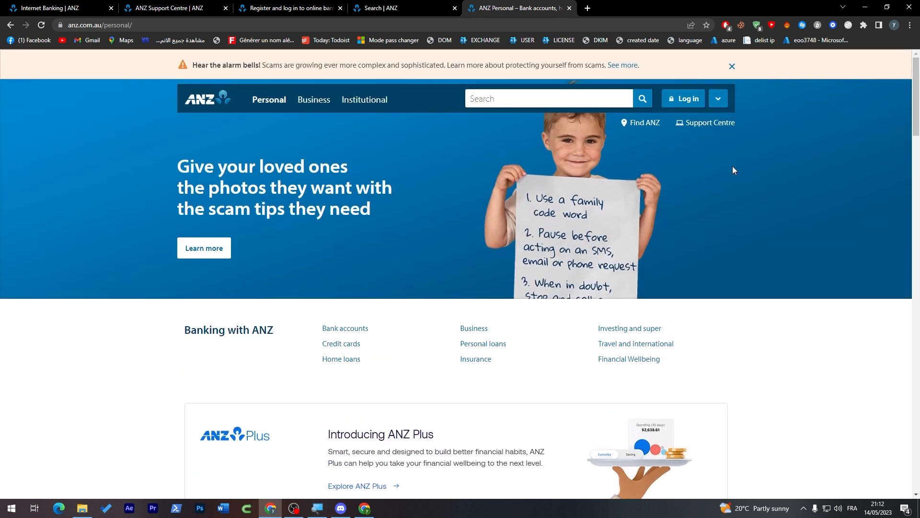
mouse_move(343, 322)
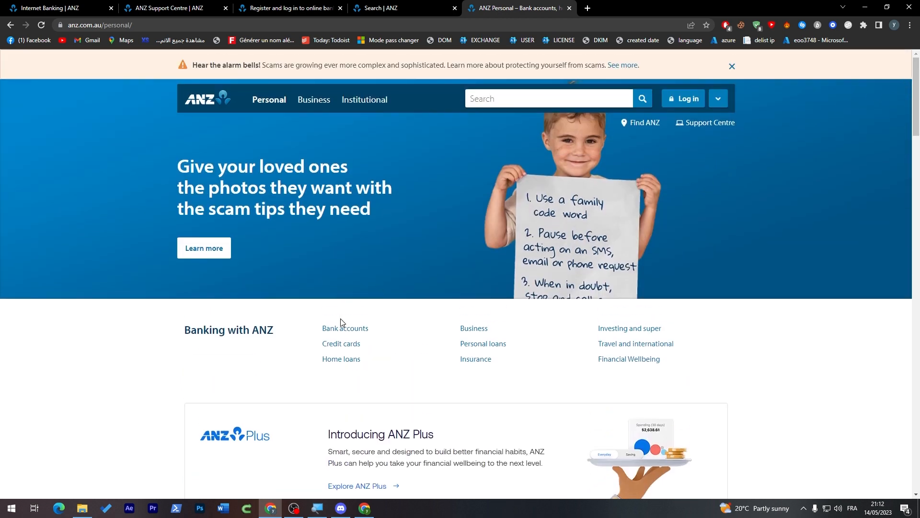